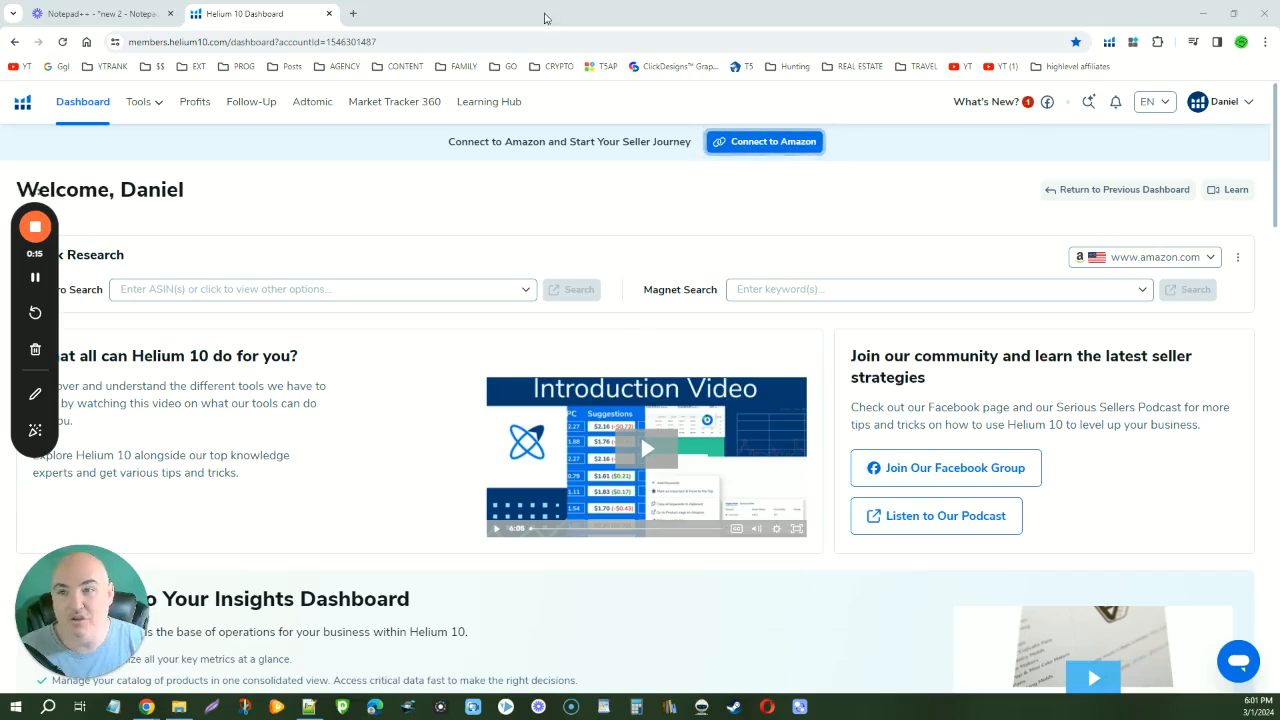
{"action": "mouse_move", "coordinate": [296, 210]}
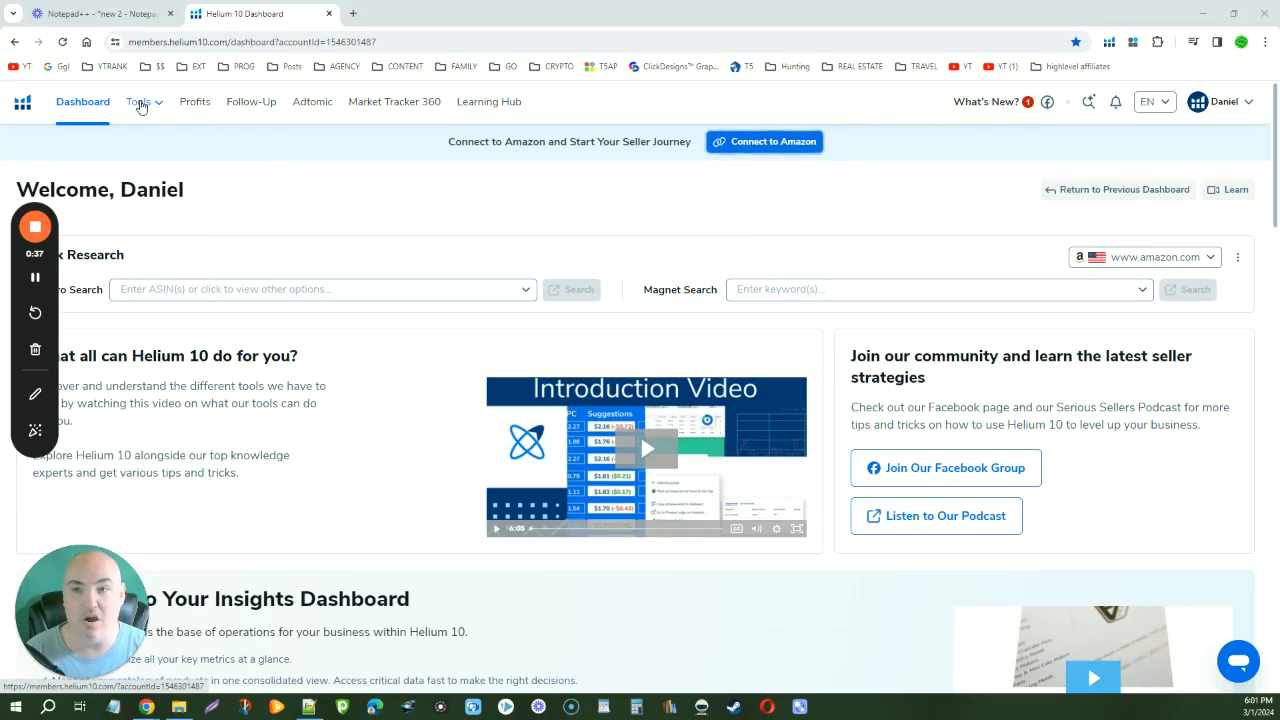
Launch Black Box from the Product Research section of the Tools menu
{"action": "left_click", "coordinate": [140, 100]}
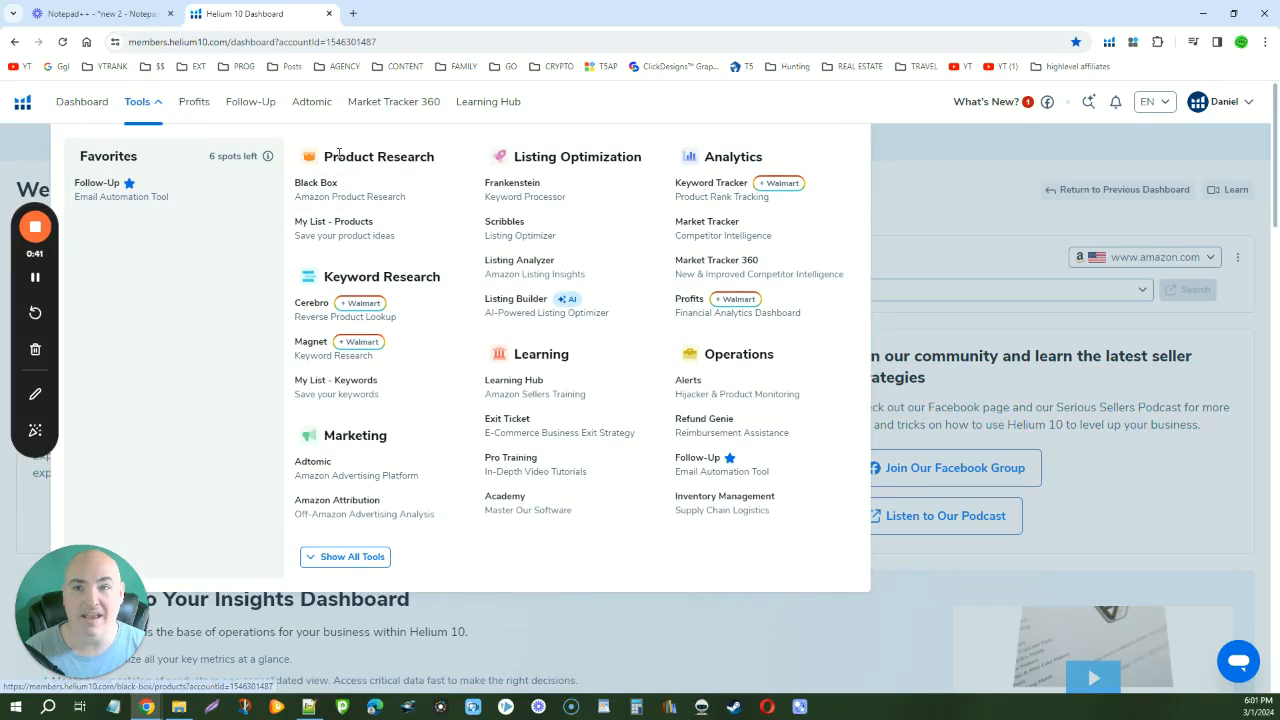
{"action": "left_click", "coordinate": [316, 182]}
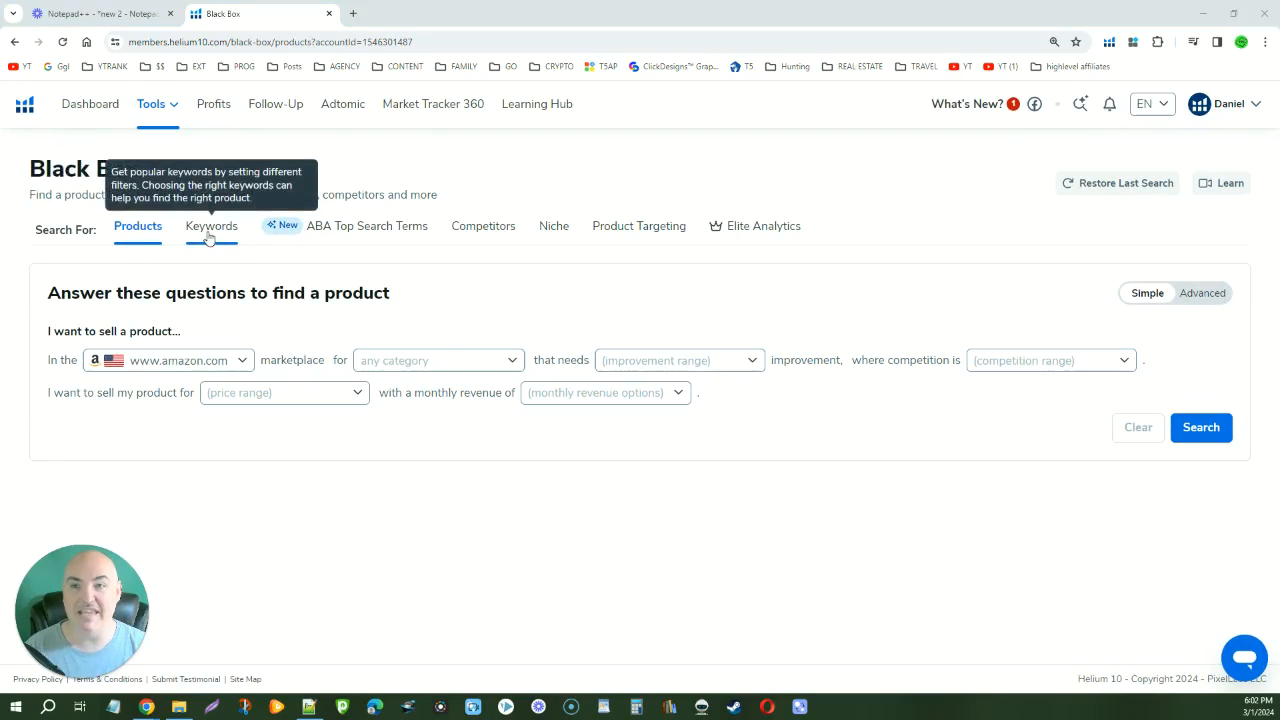
Filter keywords: search volume min 30000, monthly revenue min 10000, review count max 400
{"action": "left_click", "coordinate": [212, 224]}
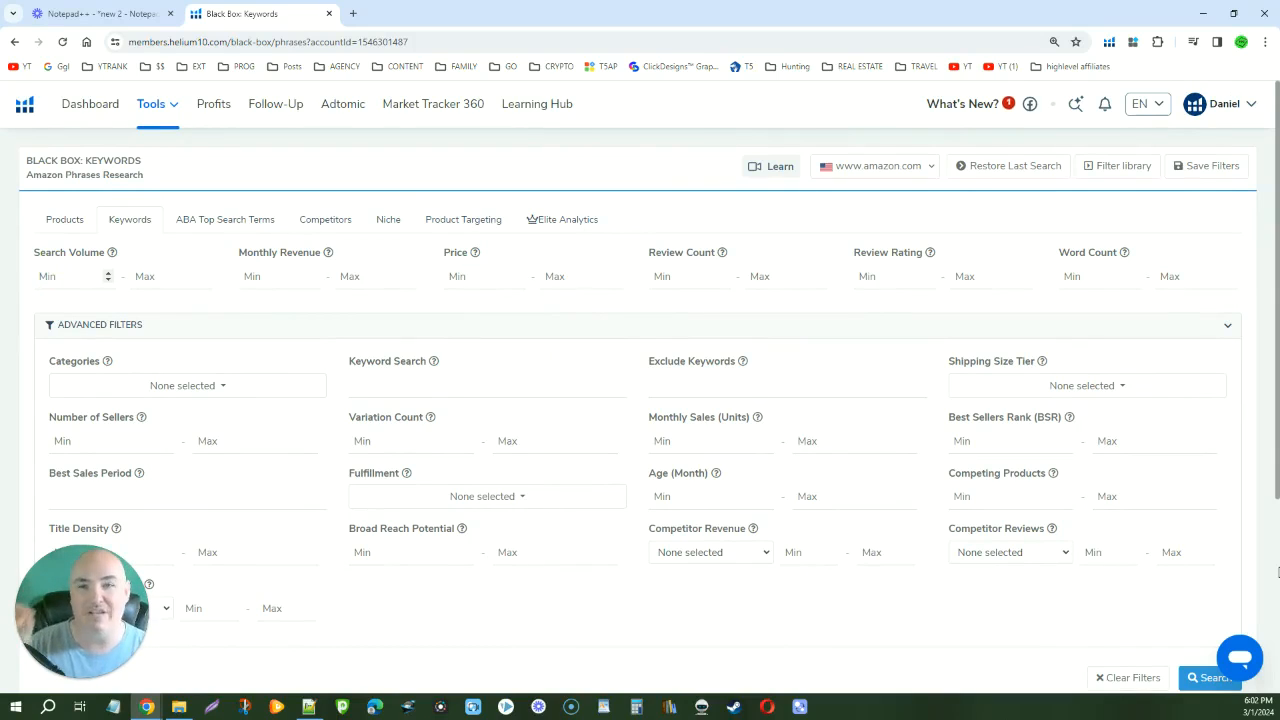
{"action": "type", "text": "30000"}
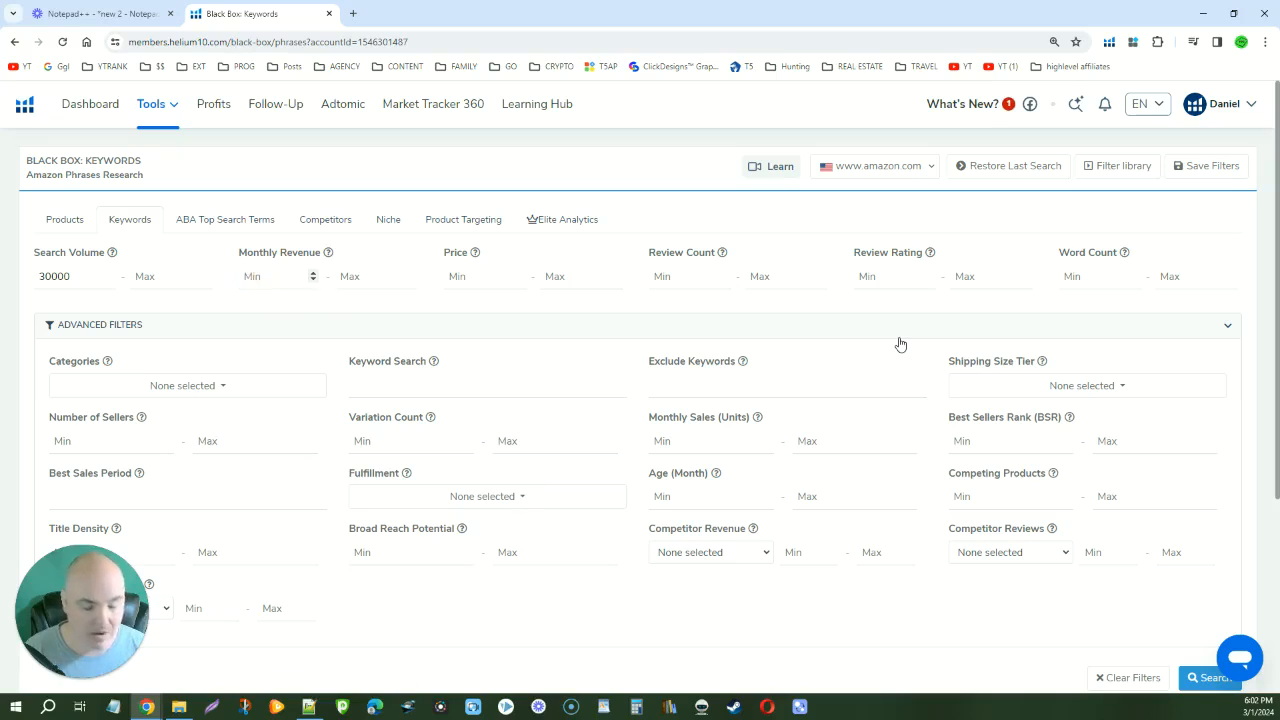
{"action": "type", "text": "10000"}
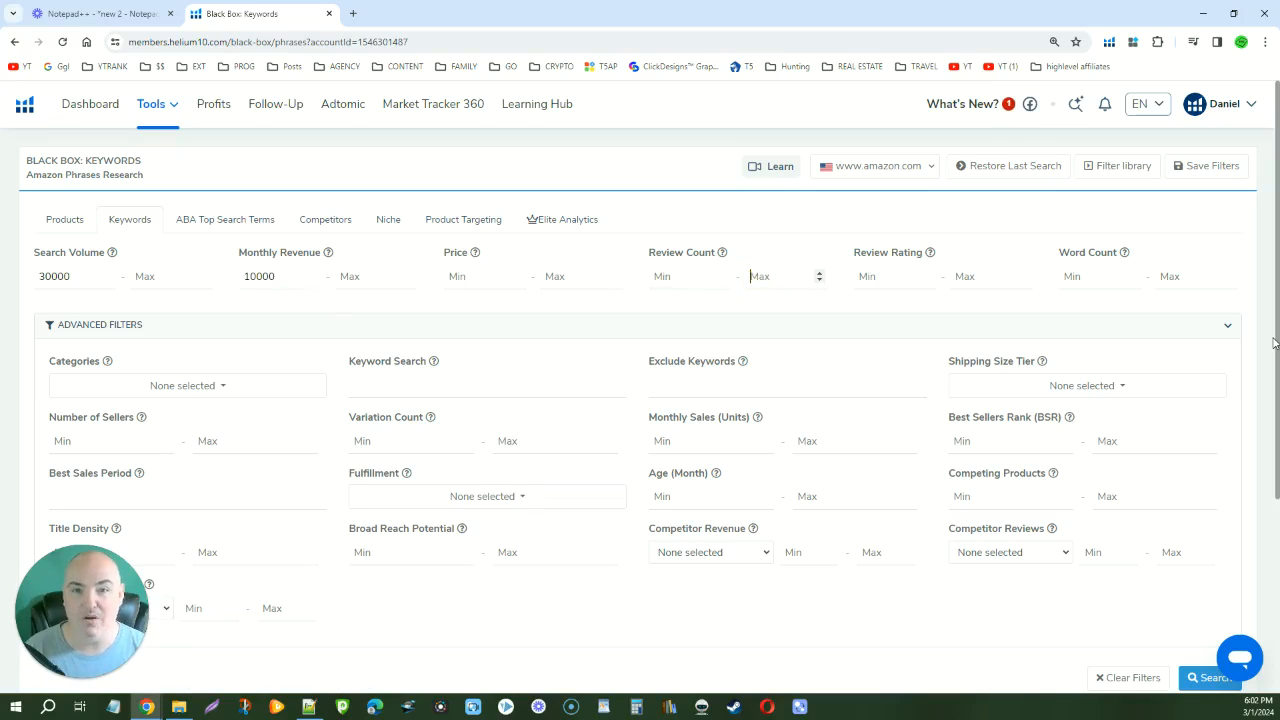
{"action": "type", "text": "400"}
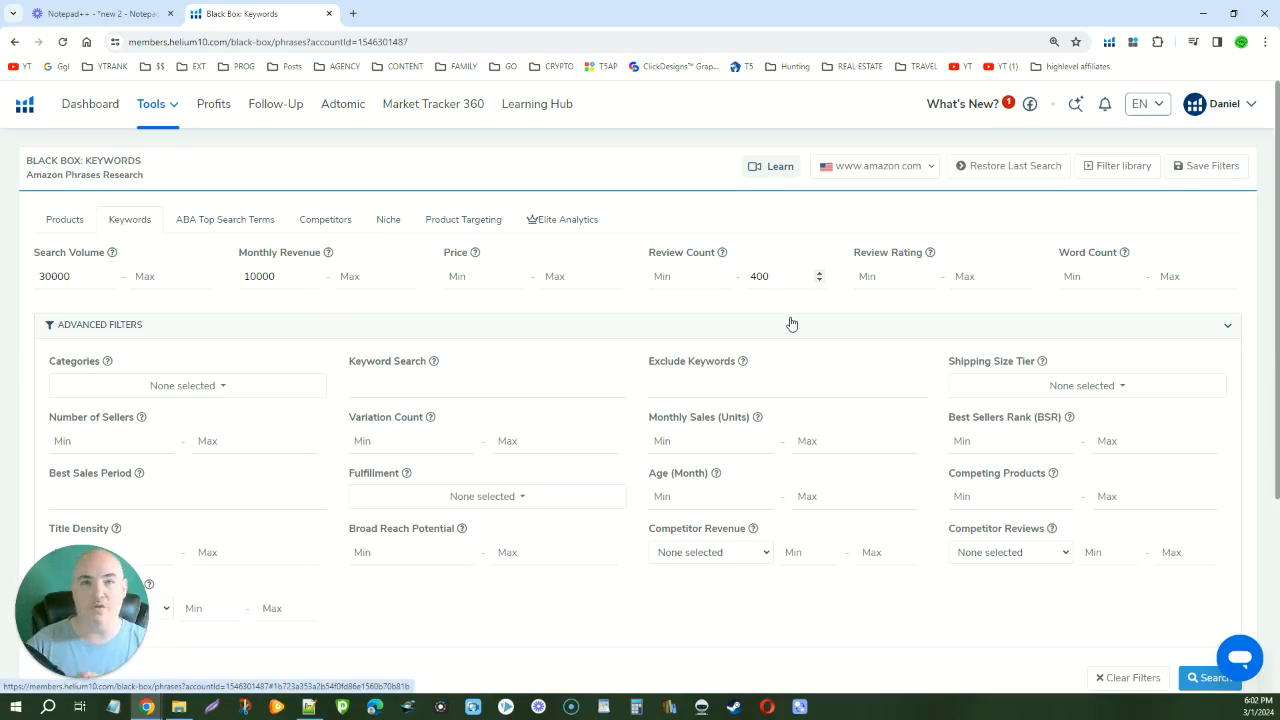
{"action": "scroll", "scroll_direction": "down", "scroll_amount": 3}
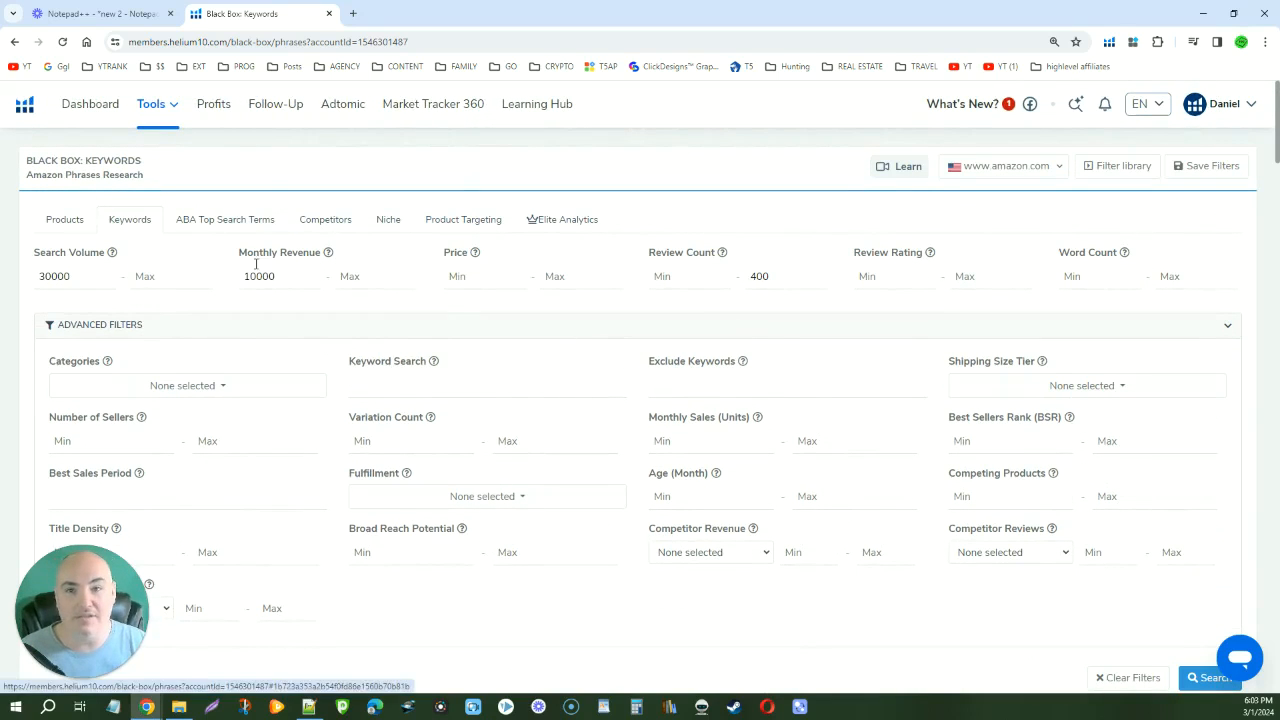
Run the filtered keyword search to list 200+ matching keywords with volume and revenue
{"action": "left_click", "coordinate": [1208, 678]}
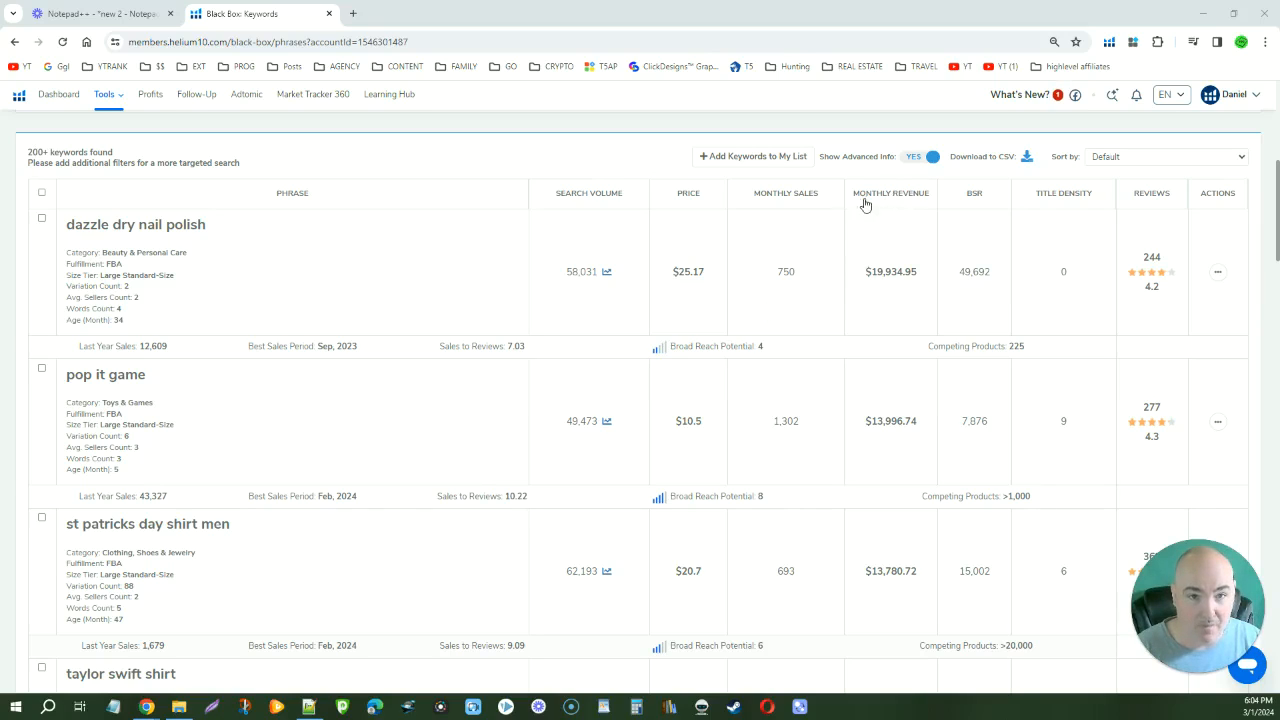
{"action": "mouse_move", "coordinate": [580, 200]}
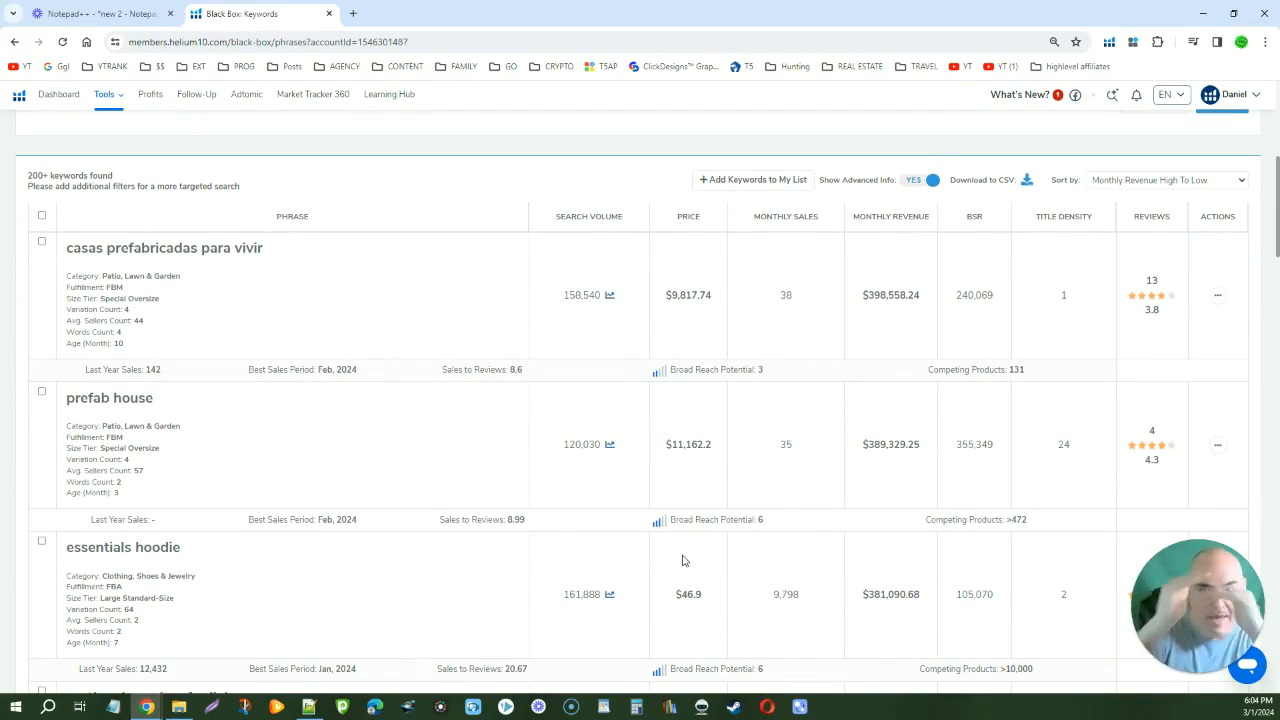
{"action": "mouse_move", "coordinate": [352, 400]}
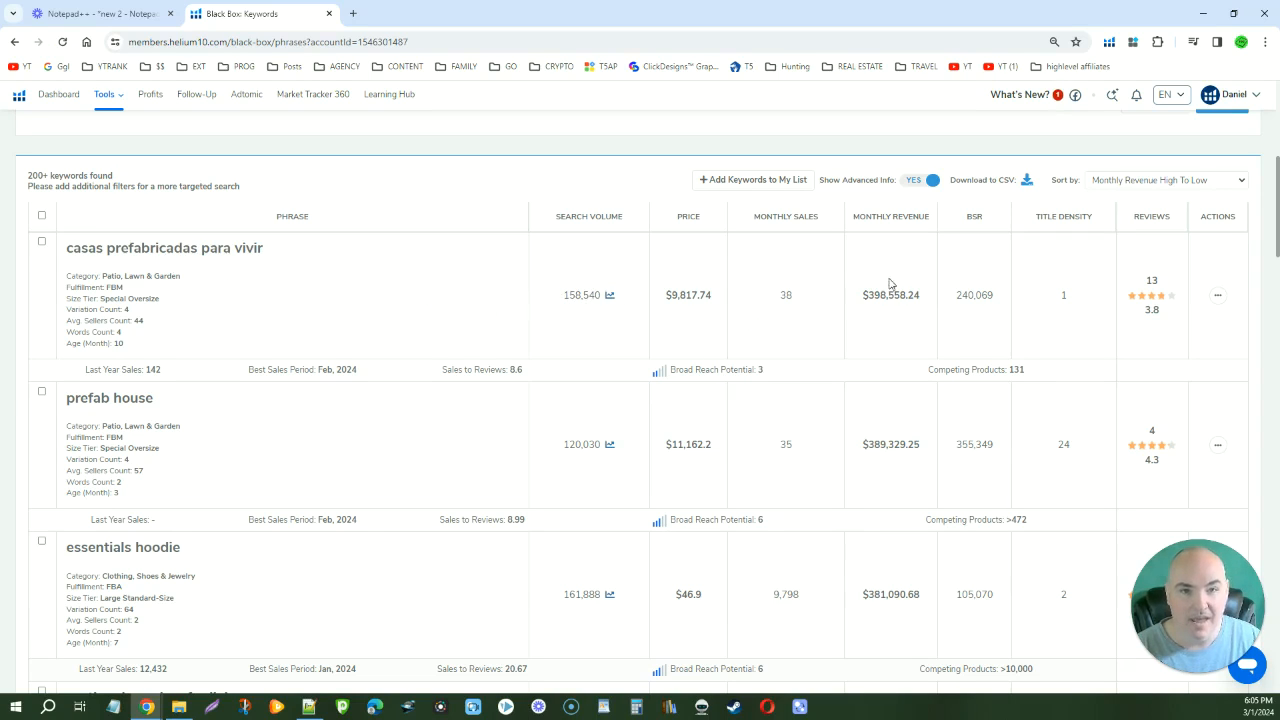
{"action": "mouse_move", "coordinate": [880, 300]}
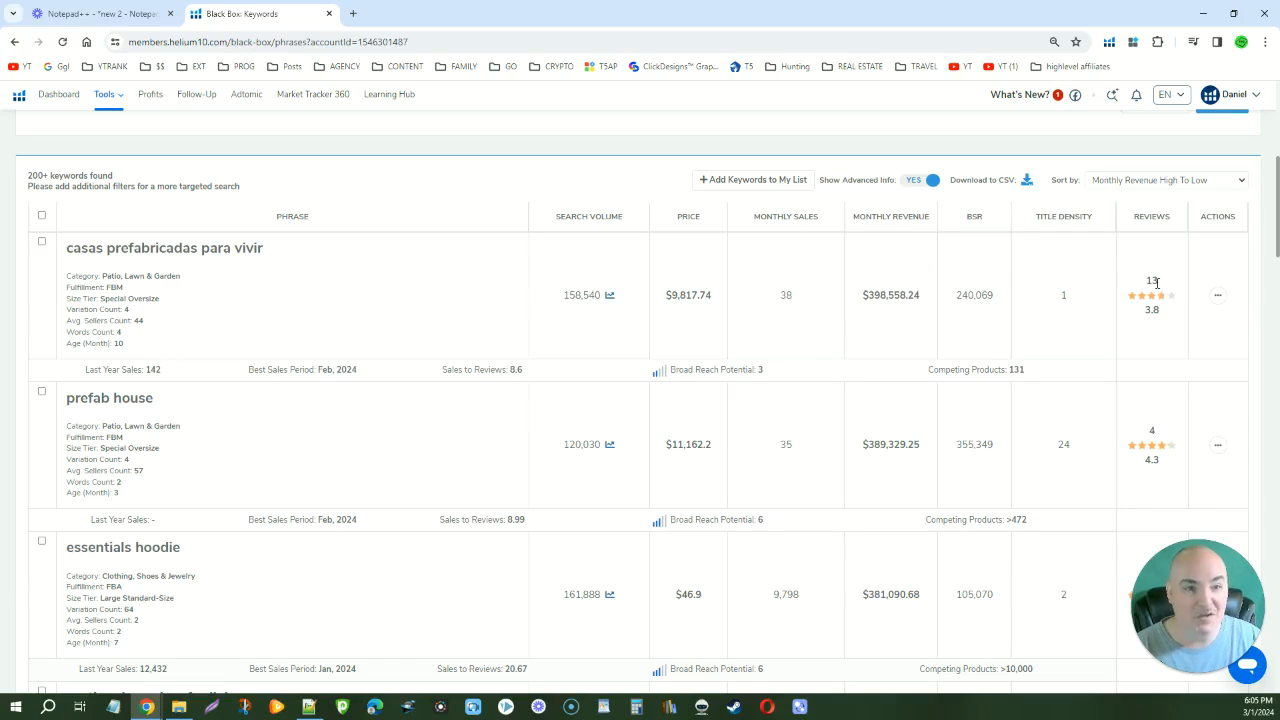
{"action": "mouse_move", "coordinate": [184, 286]}
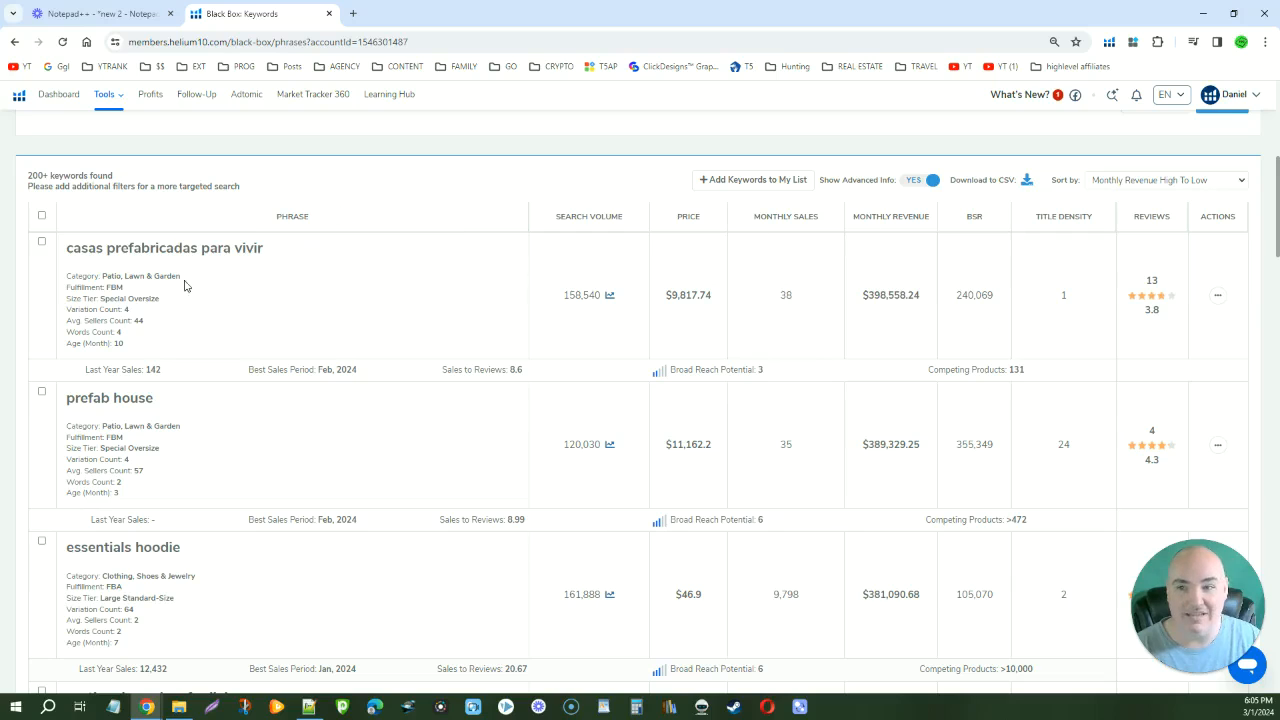
{"action": "scroll", "scroll_direction": "down", "scroll_amount": 3}
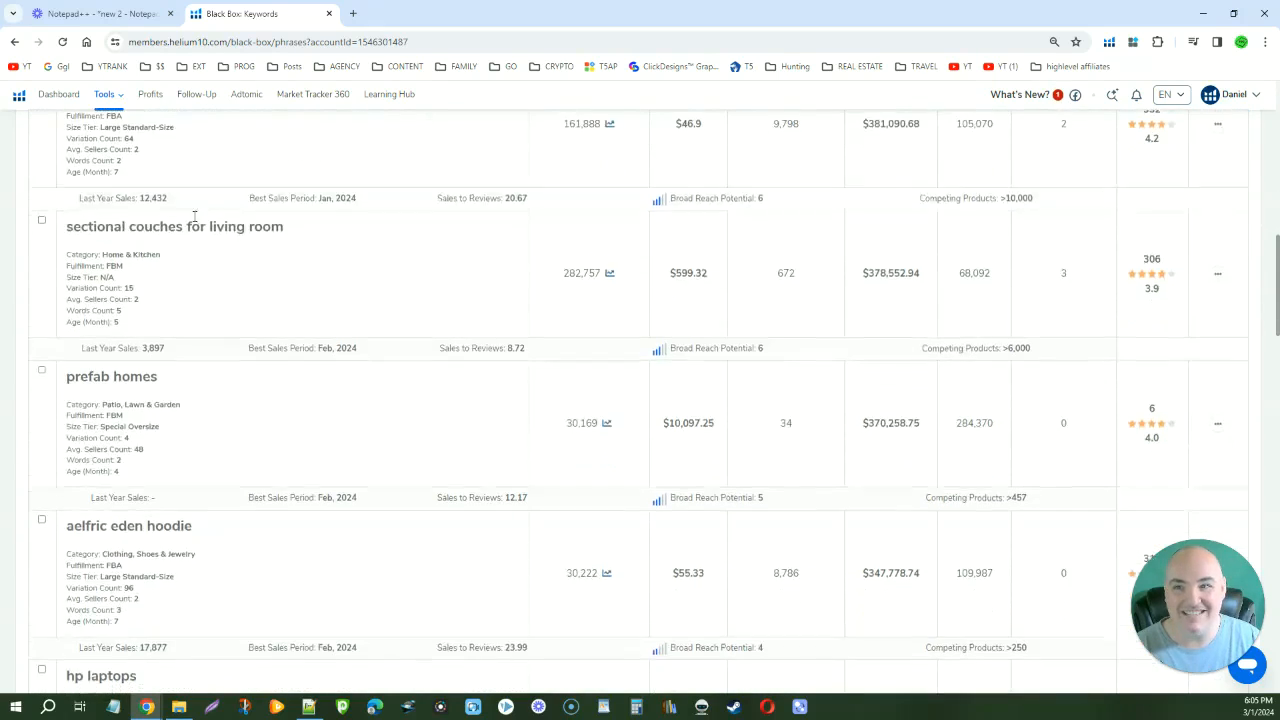
{"action": "scroll", "scroll_direction": "down", "scroll_amount": 3}
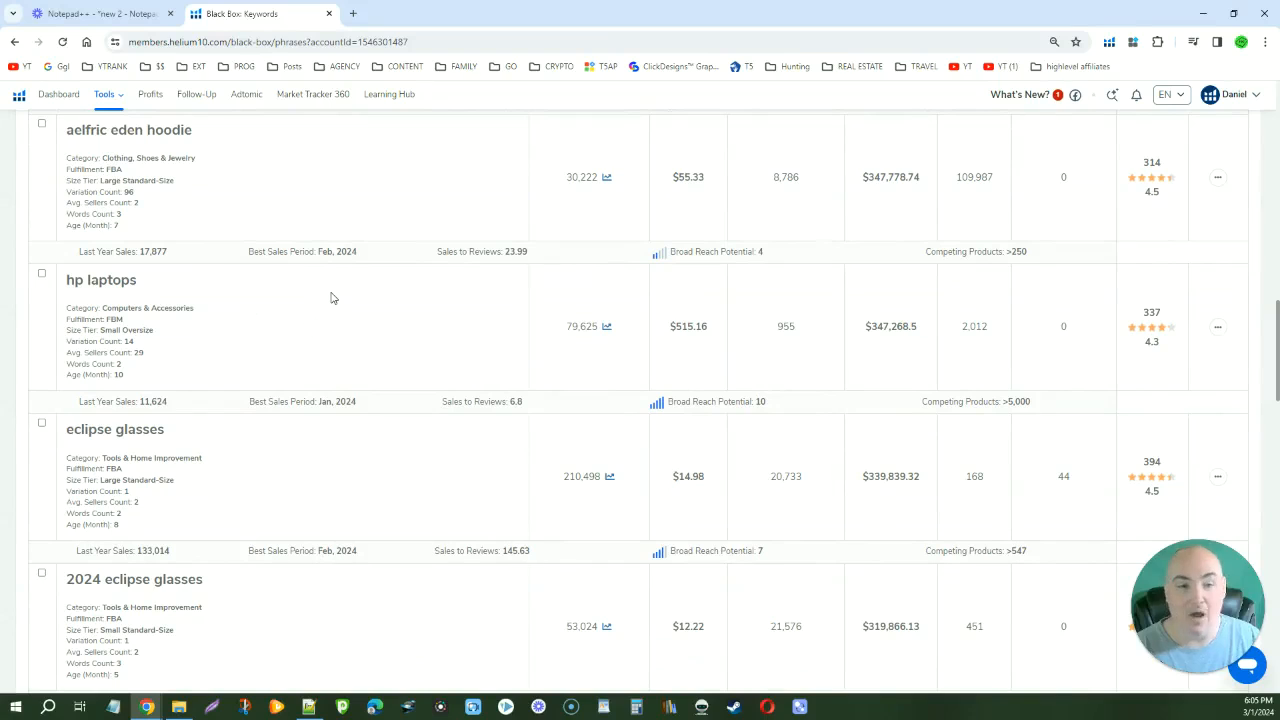
{"action": "mouse_move", "coordinate": [332, 298]}
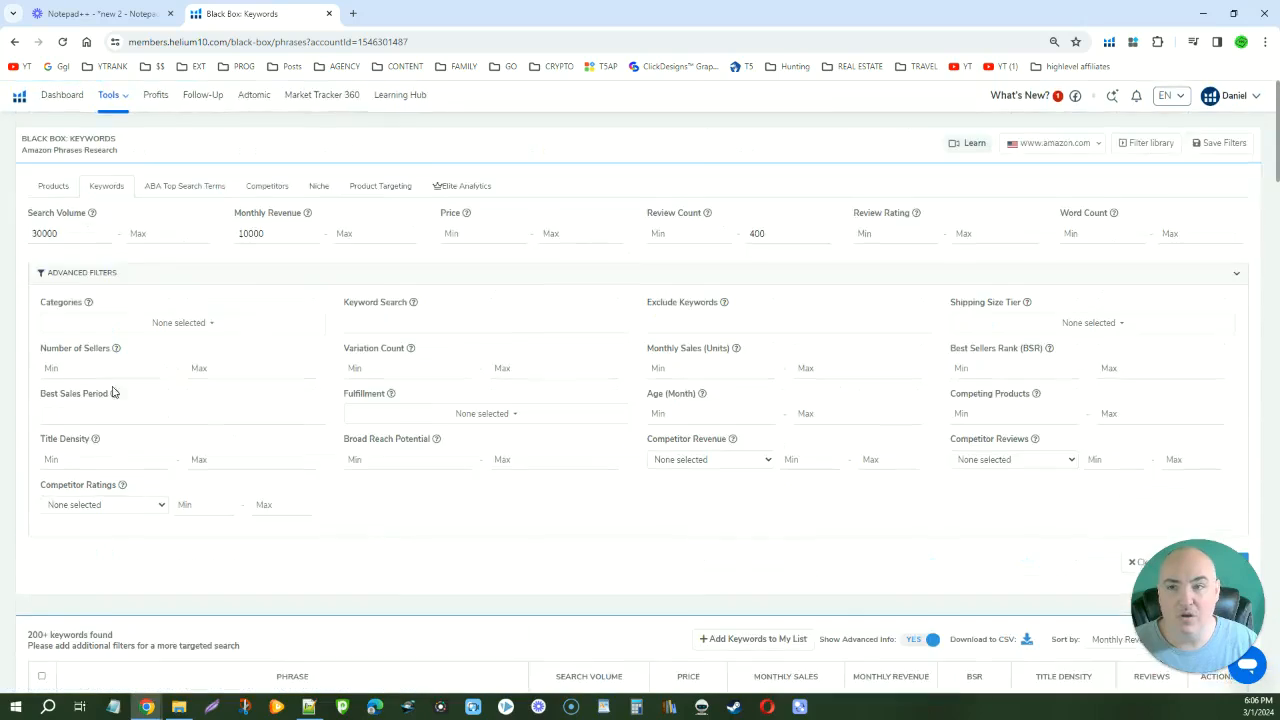
{"action": "scroll", "scroll_direction": "down", "scroll_amount": 3}
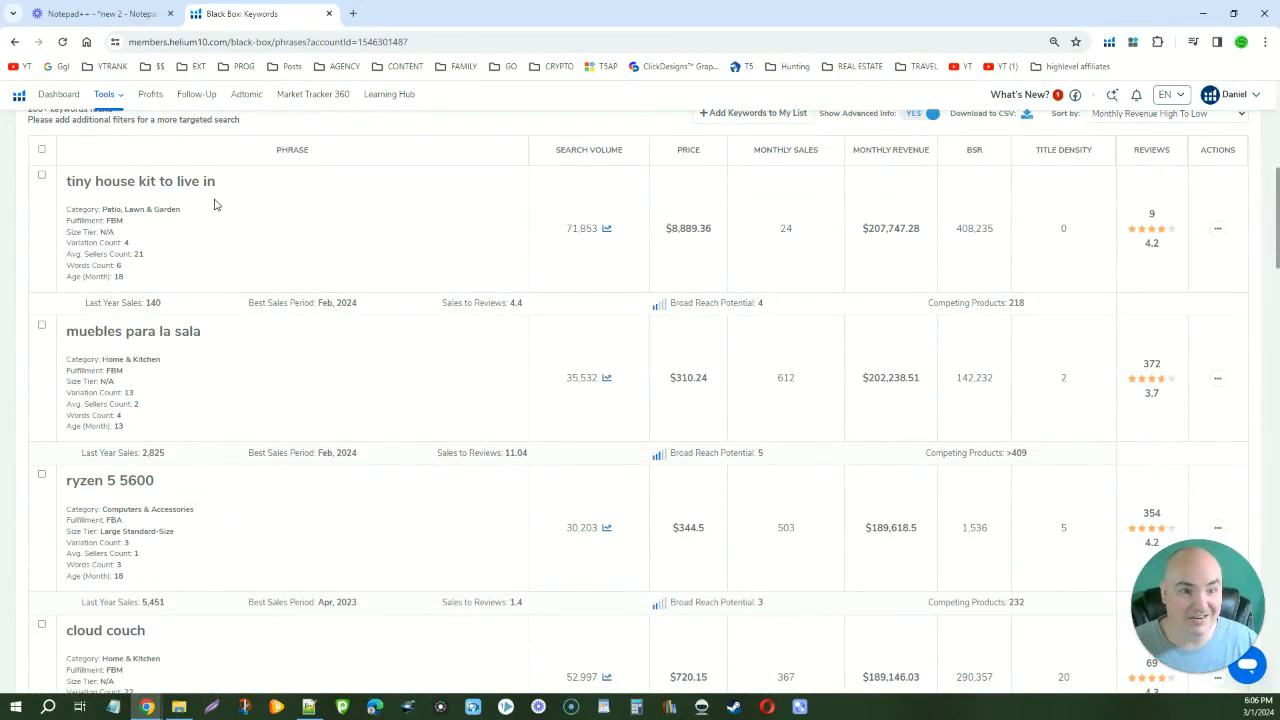
{"action": "mouse_move", "coordinate": [296, 234]}
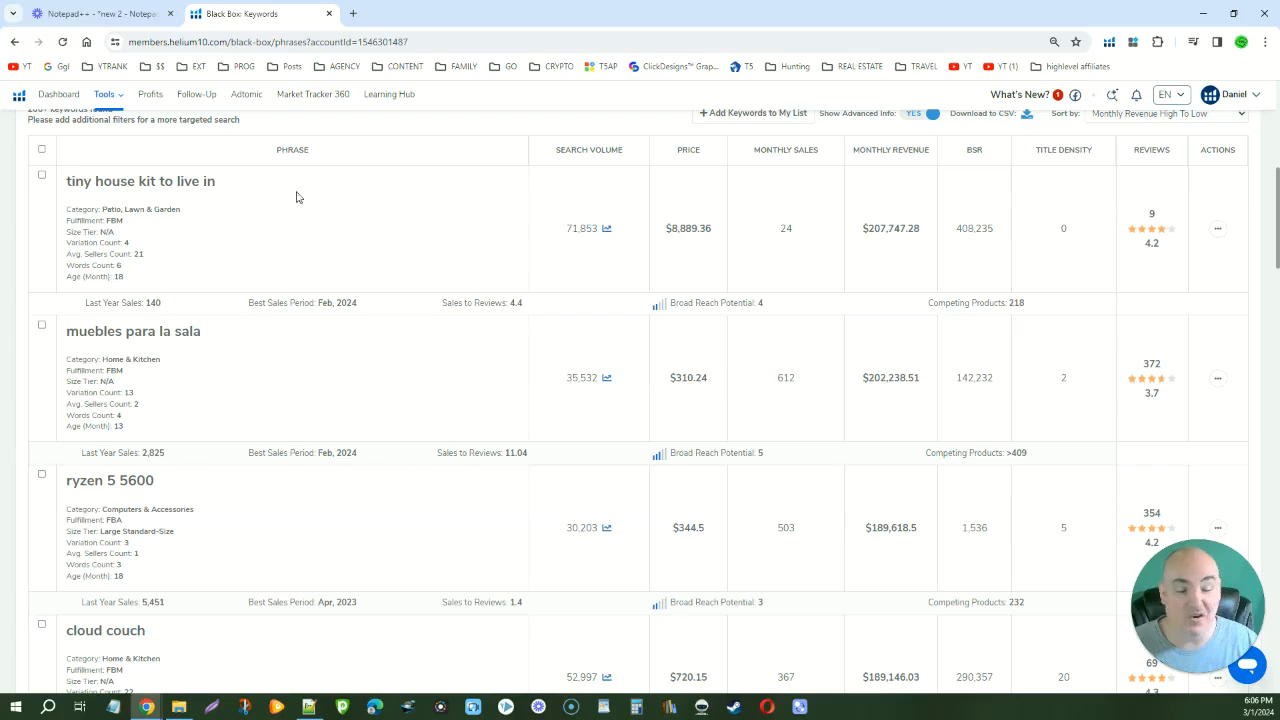
{"action": "scroll", "scroll_direction": "down", "scroll_amount": 3}
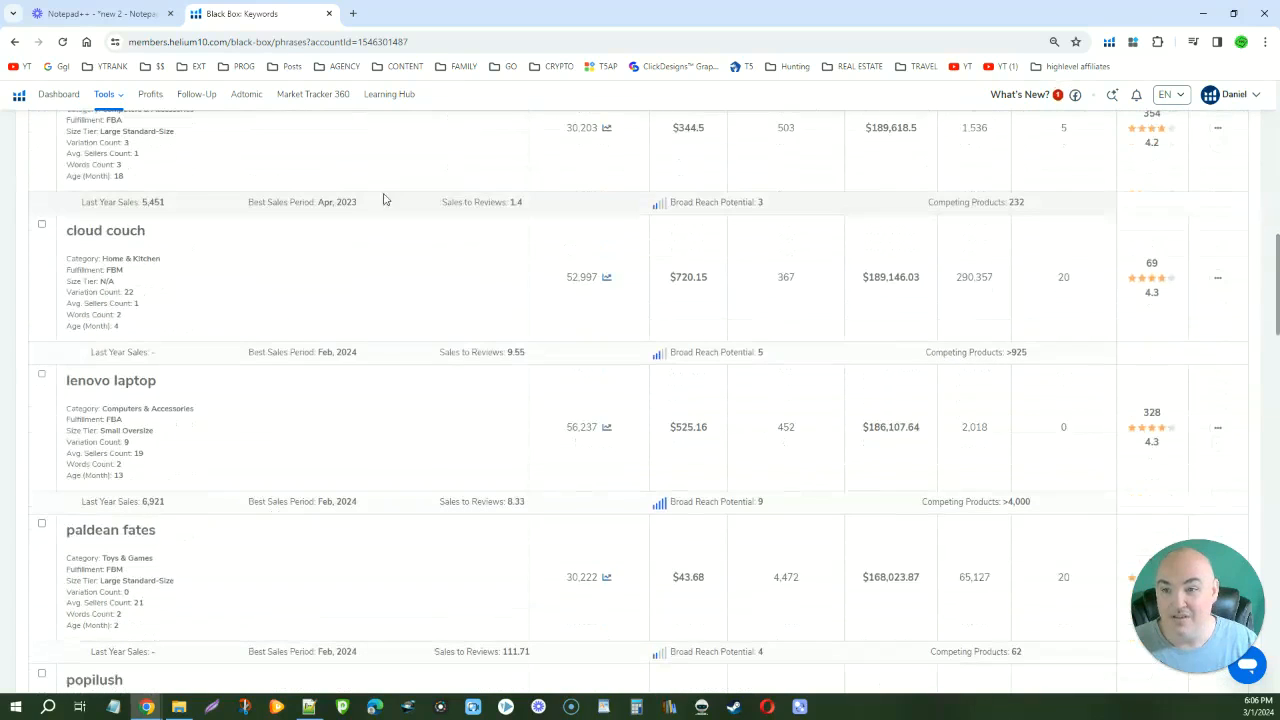
{"action": "scroll", "scroll_direction": "down", "scroll_amount": 3}
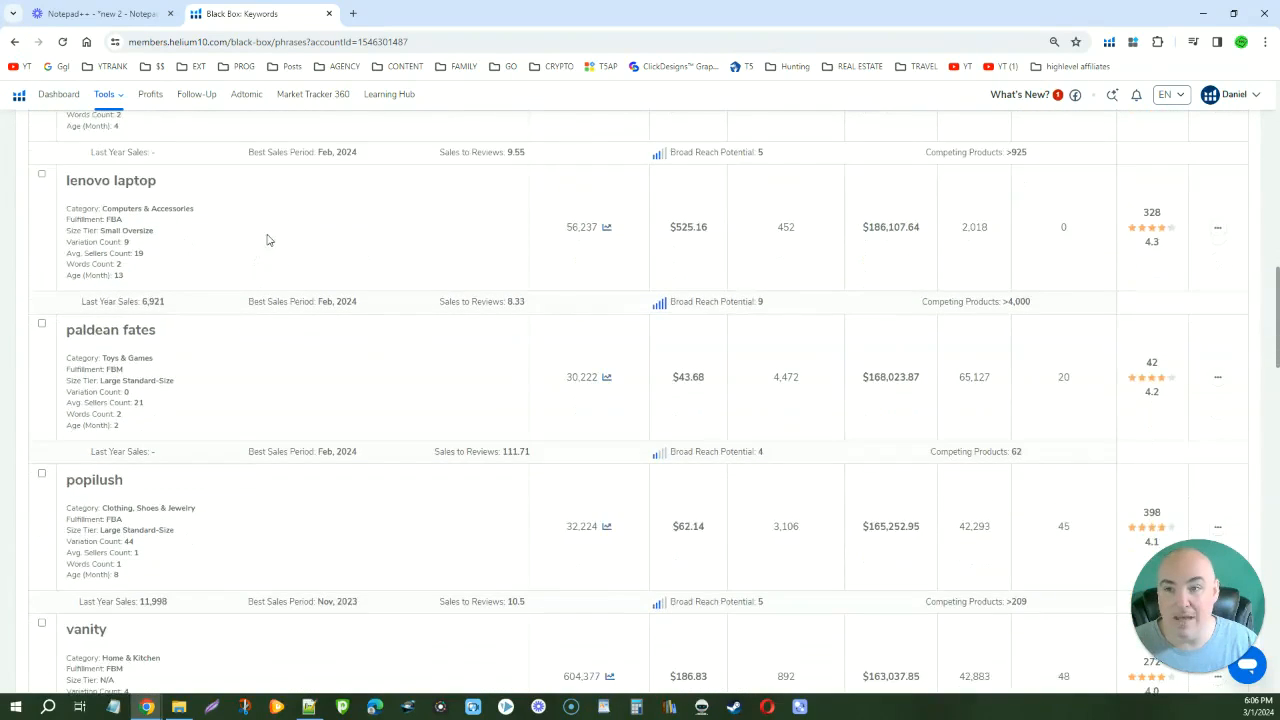
{"action": "scroll", "scroll_direction": "down", "scroll_amount": 3}
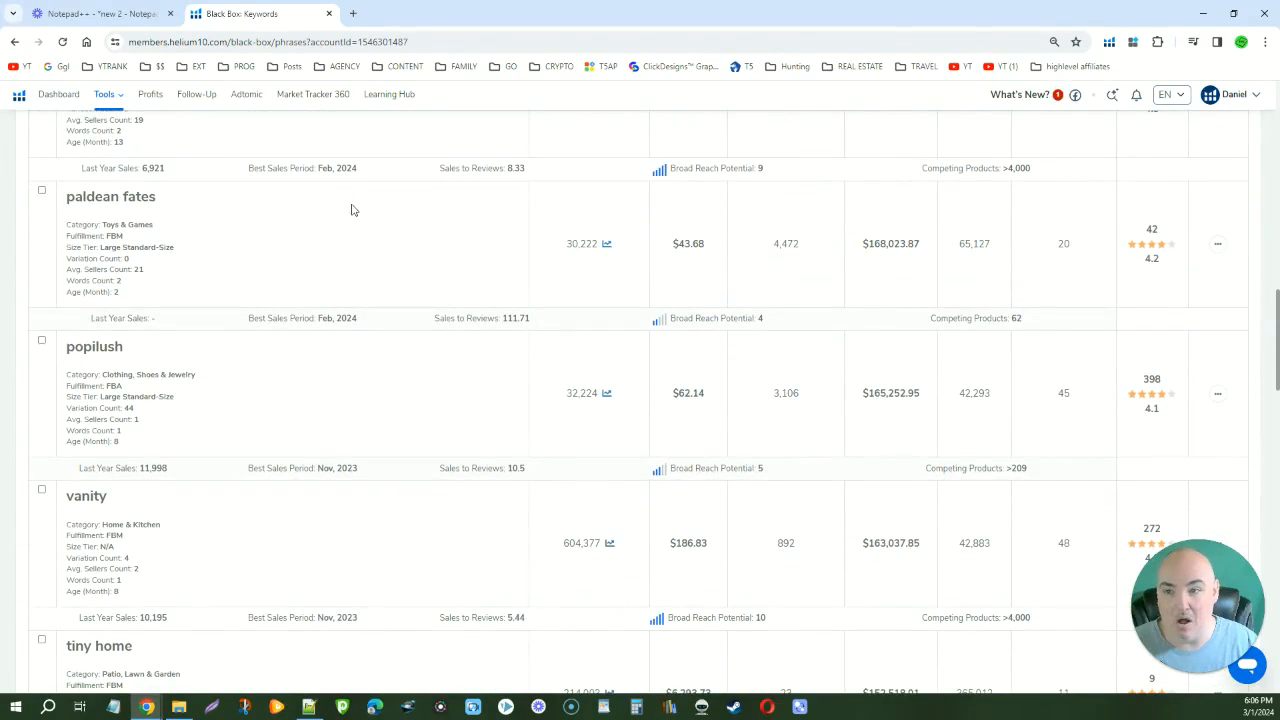
{"action": "scroll", "scroll_direction": "down", "scroll_amount": 3}
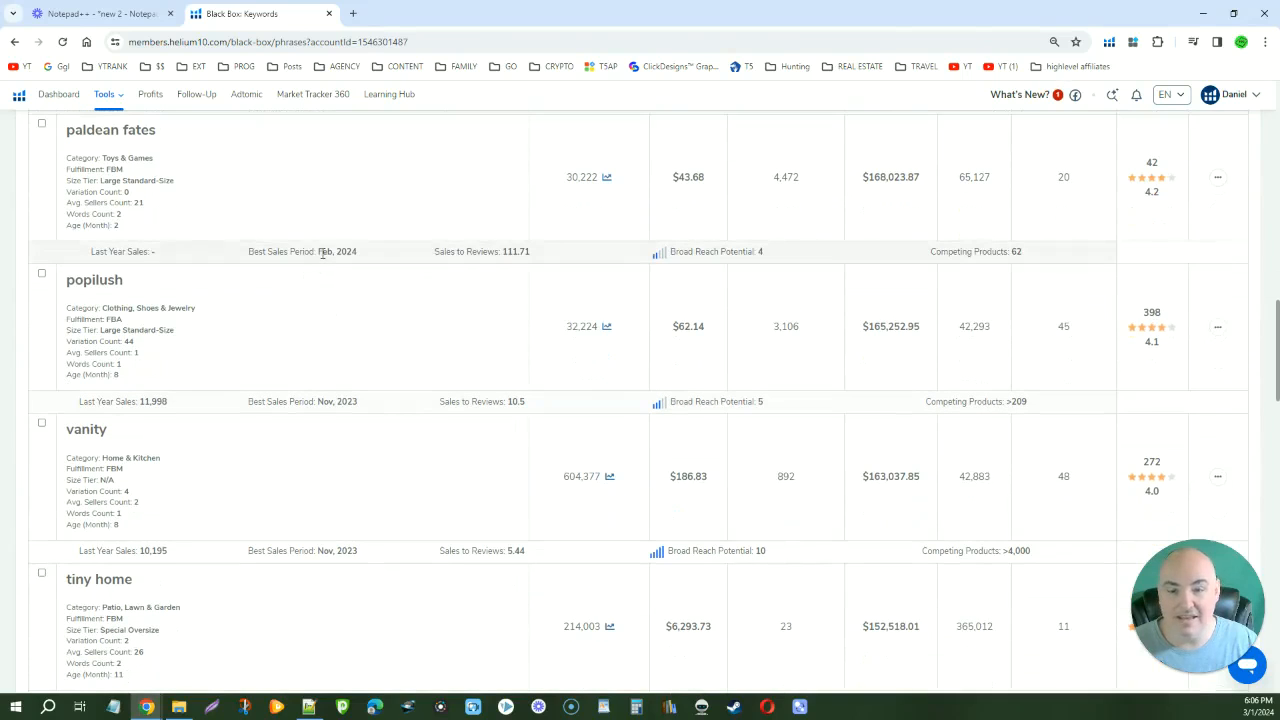
{"action": "scroll", "scroll_direction": "down", "scroll_amount": 3}
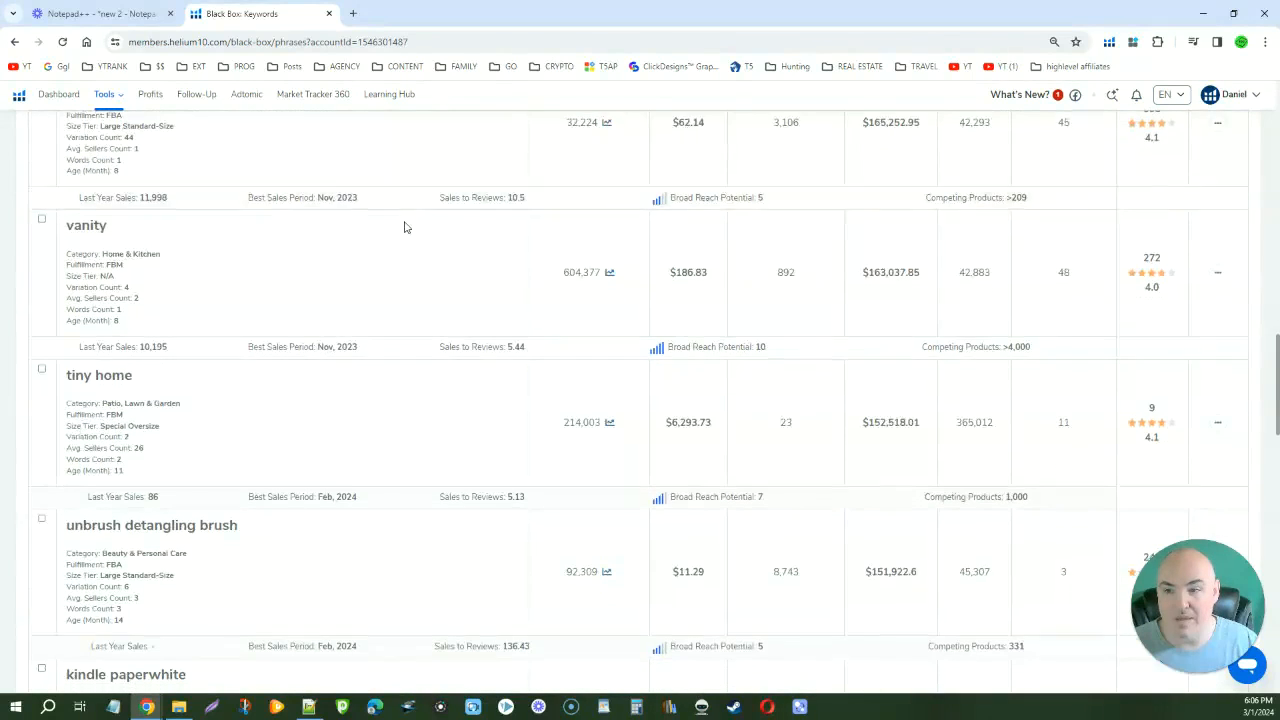
{"action": "scroll", "scroll_direction": "down", "scroll_amount": 3}
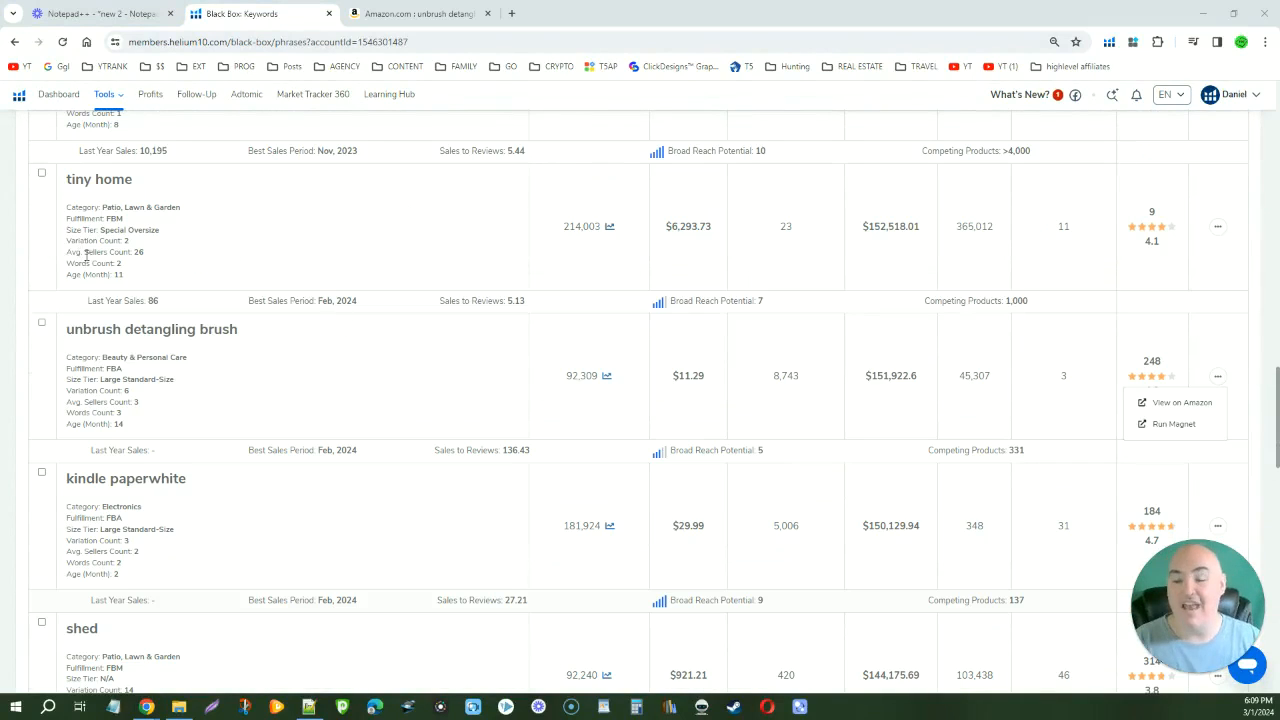
{"action": "mouse_move", "coordinate": [1176, 424]}
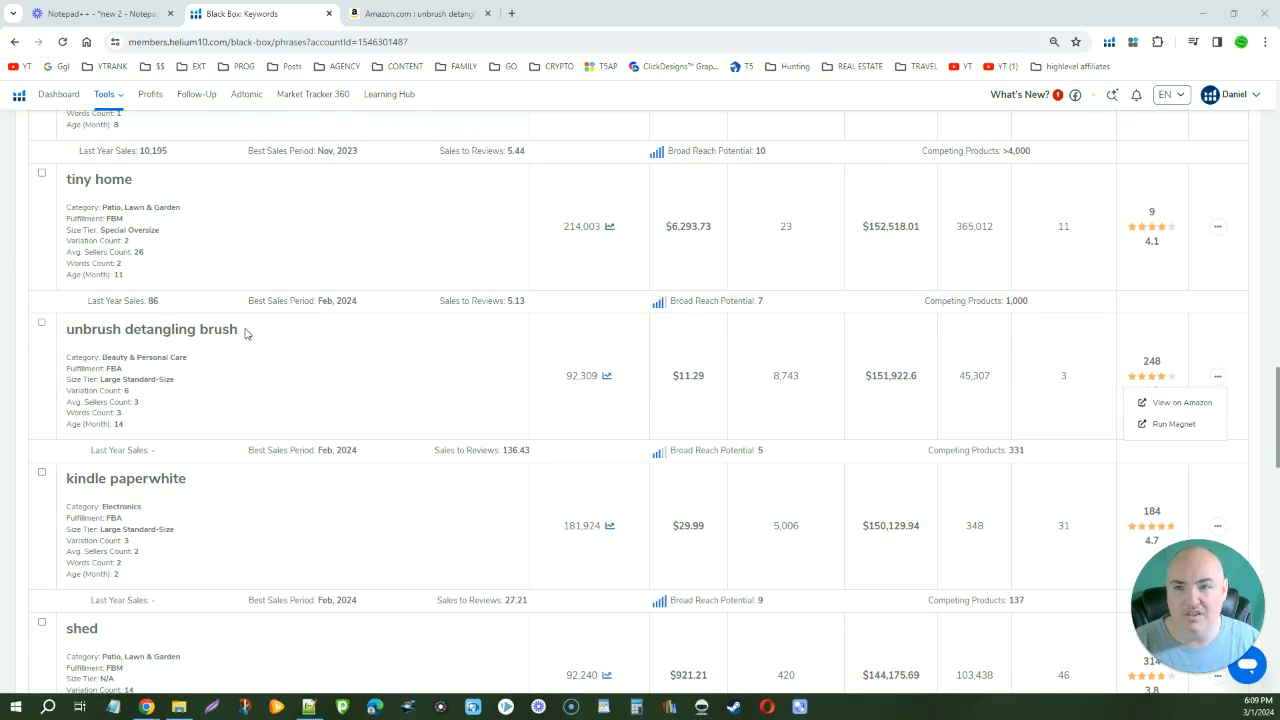
{"action": "mouse_move", "coordinate": [500, 556]}
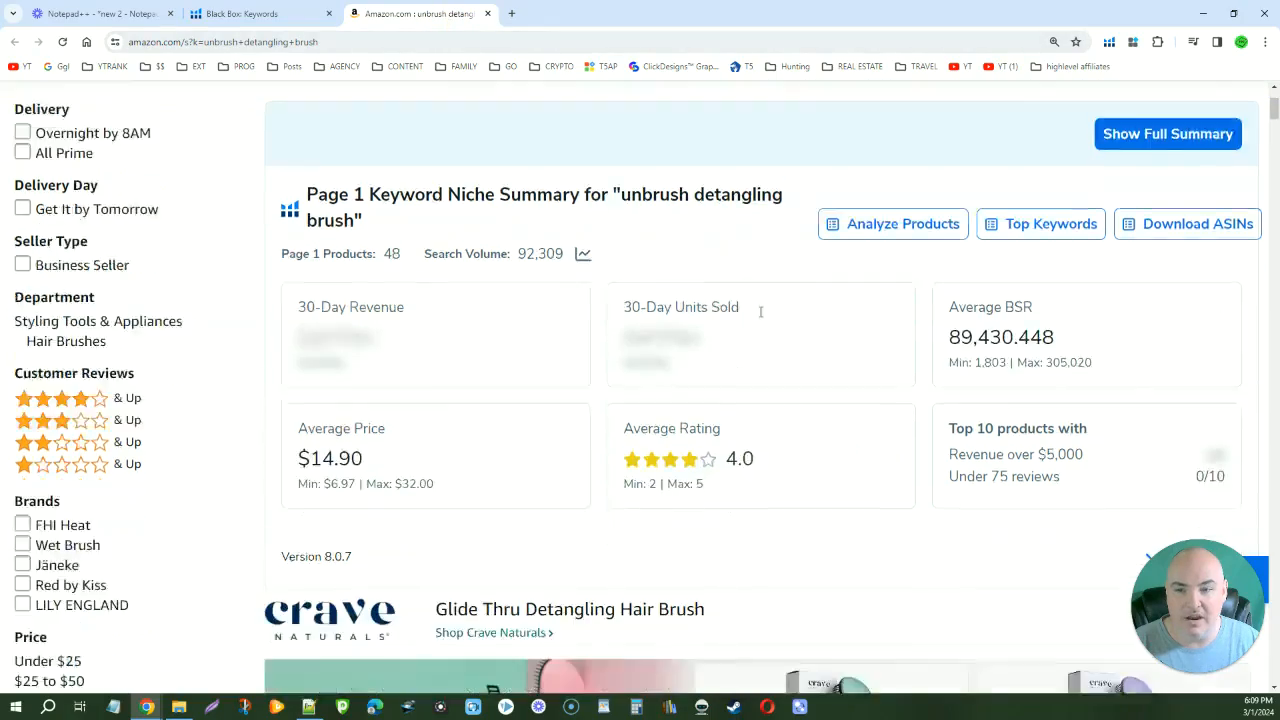
{"action": "scroll", "scroll_direction": "down", "scroll_amount": 3}
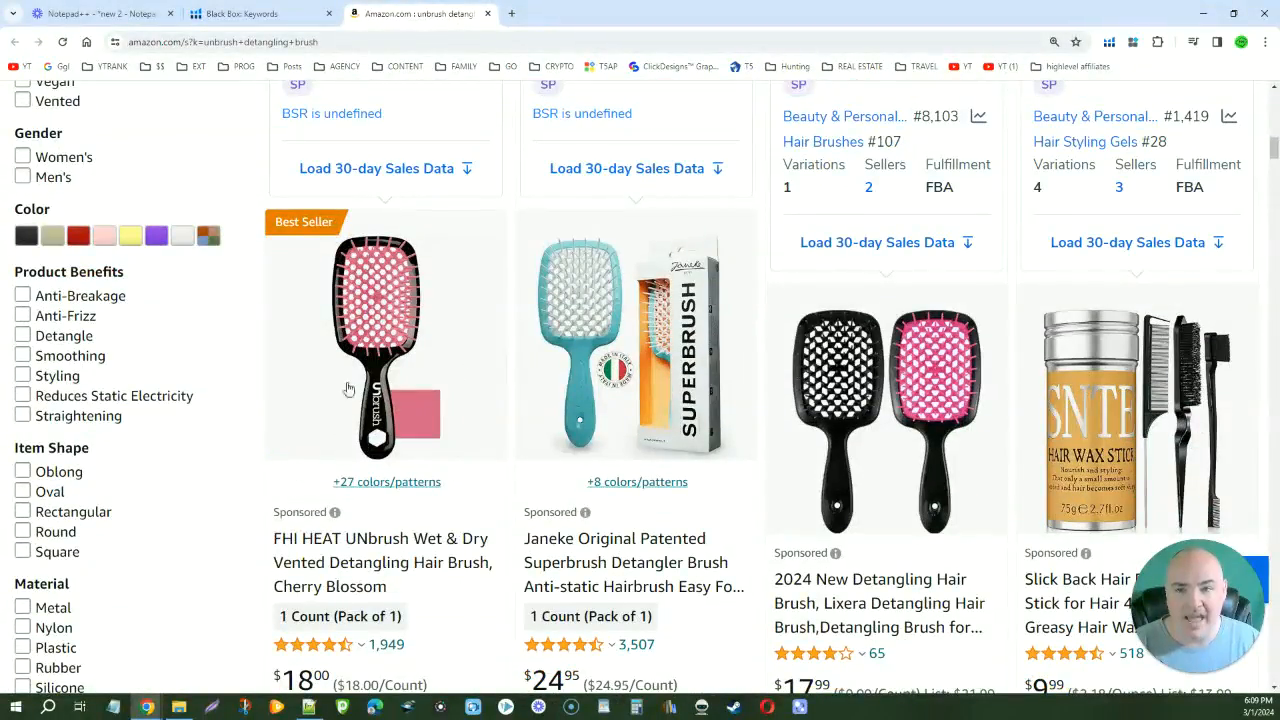
{"action": "mouse_move", "coordinate": [628, 324]}
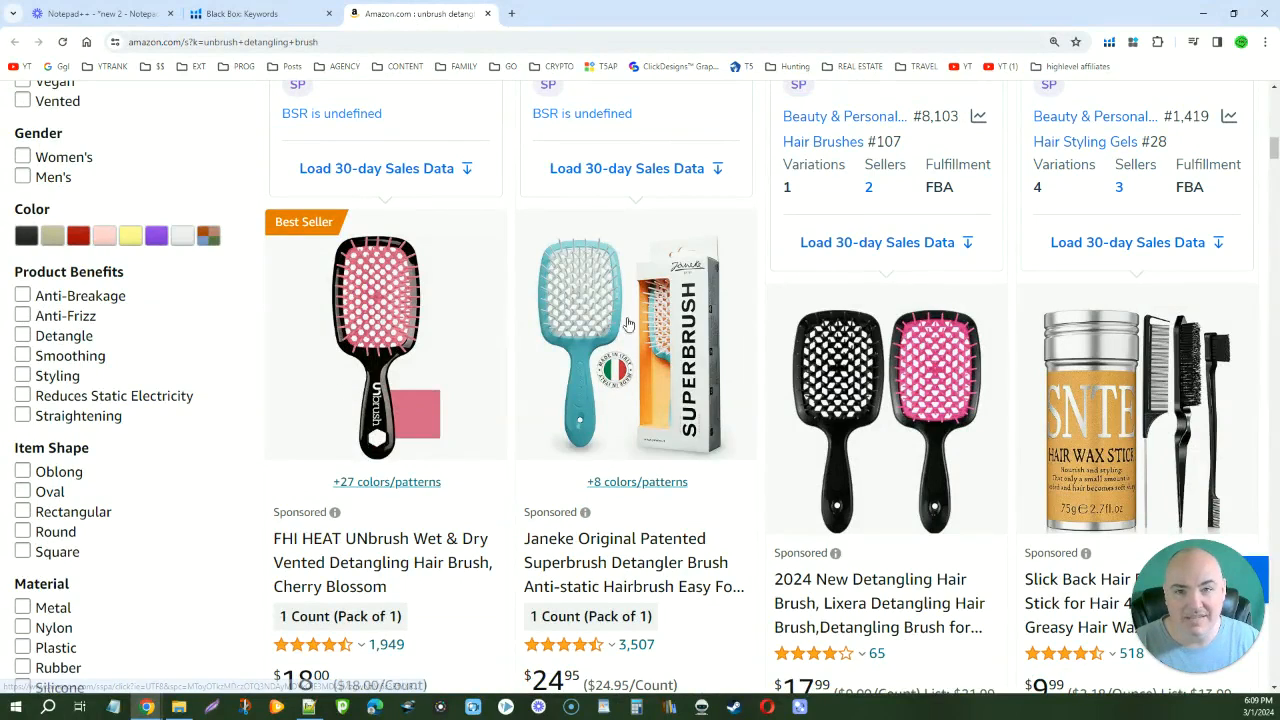
{"action": "scroll", "scroll_direction": "down", "scroll_amount": 3}
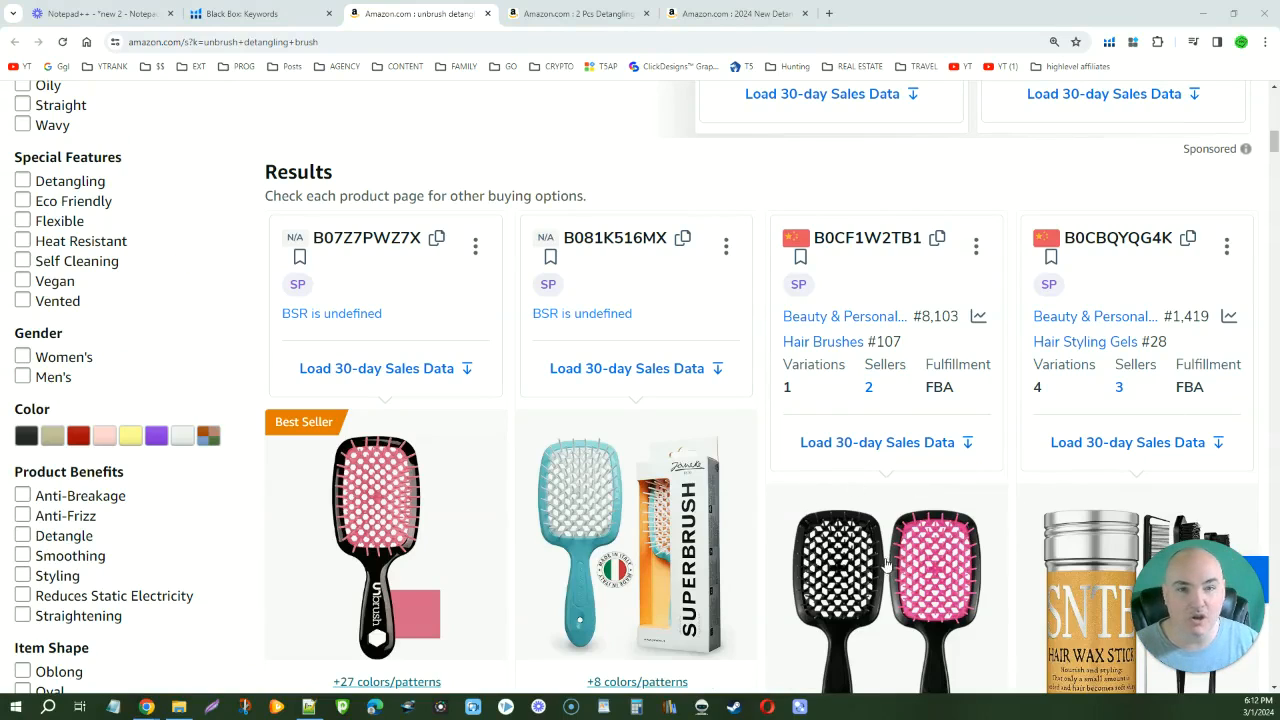
{"action": "mouse_move", "coordinate": [912, 688]}
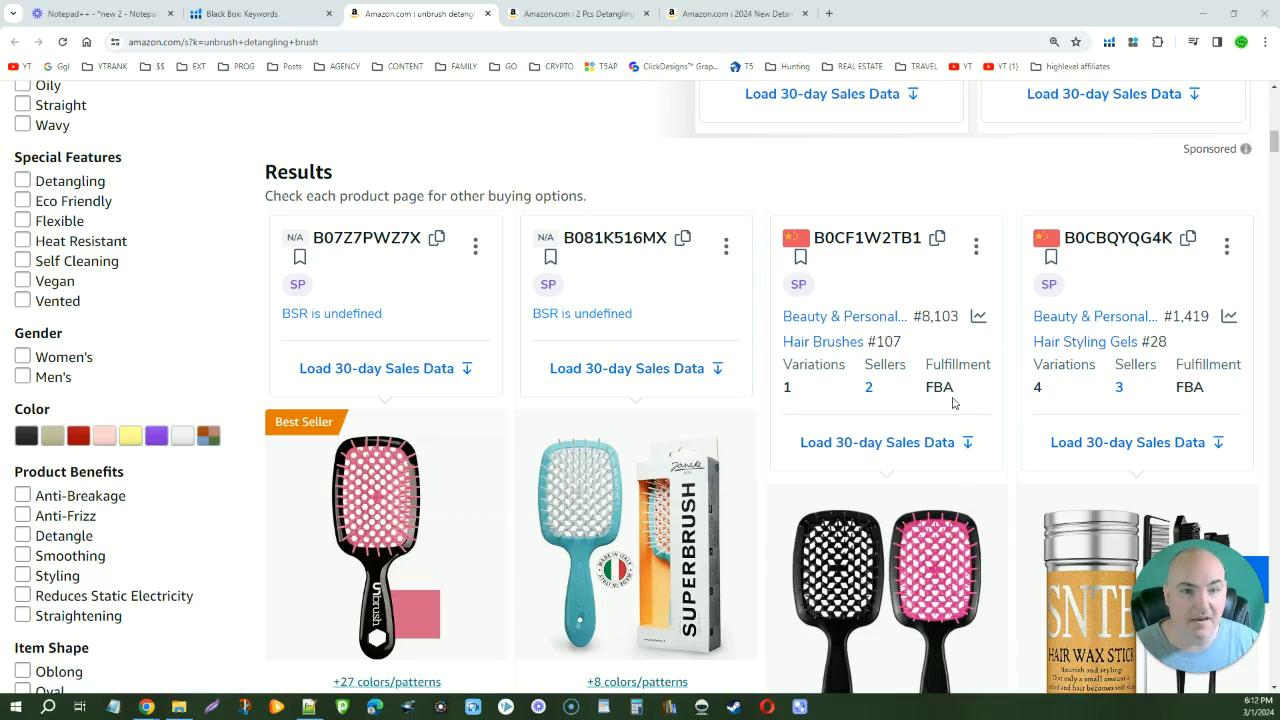
{"action": "scroll", "scroll_direction": "down", "scroll_amount": 3}
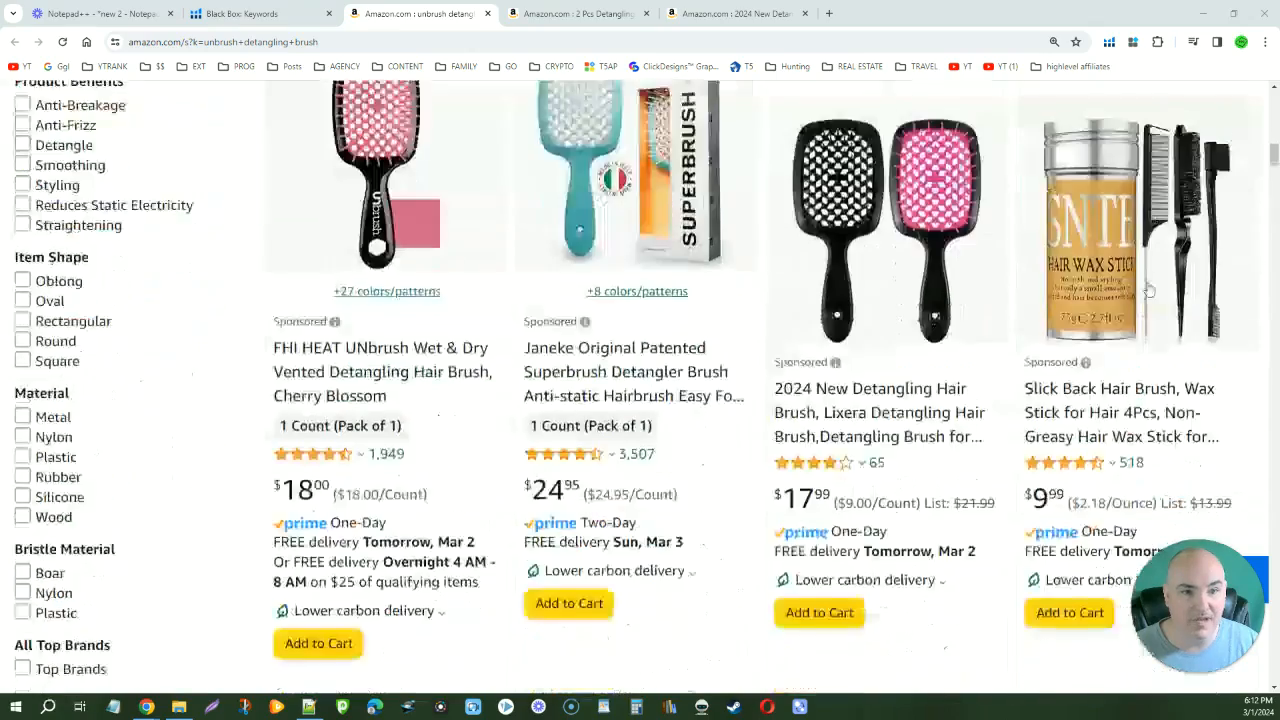
{"action": "scroll", "scroll_direction": "down", "scroll_amount": 3}
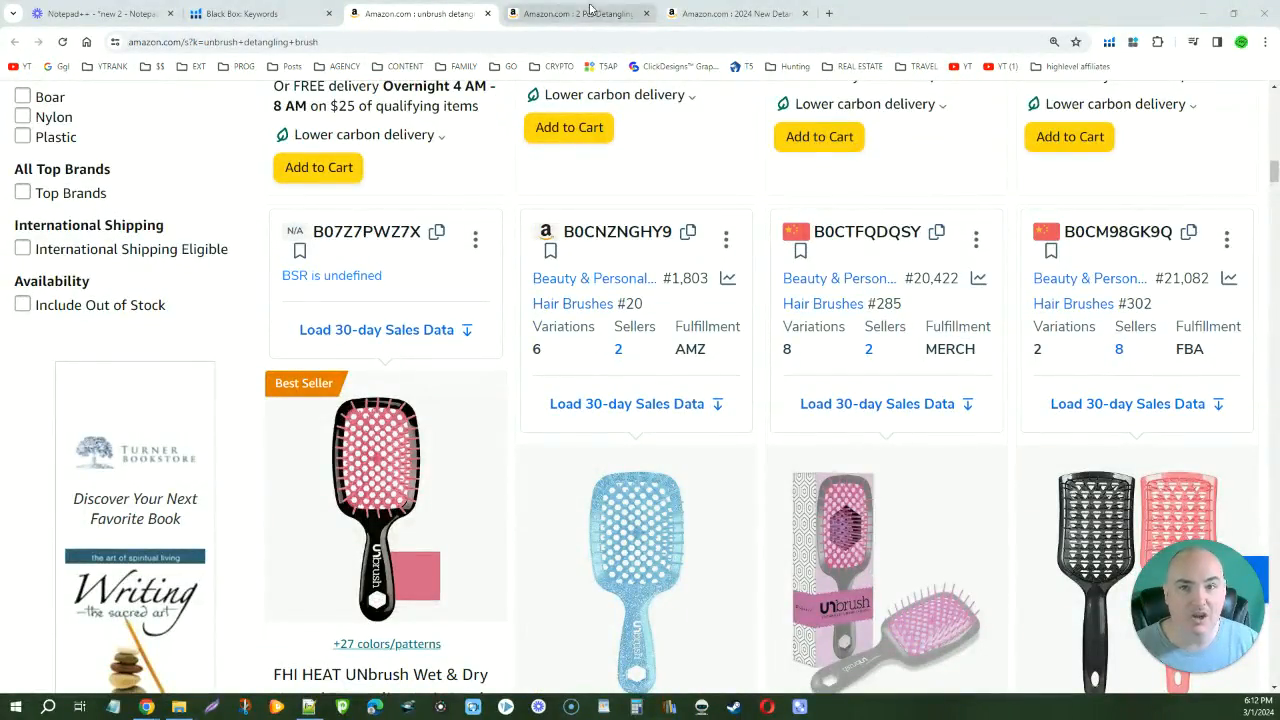
View the $7.99 2 Pcs Detangling Brush listing (B0CM98GK9Q) with its $12,656 30-day revenue summary
{"action": "left_click", "coordinate": [1118, 232]}
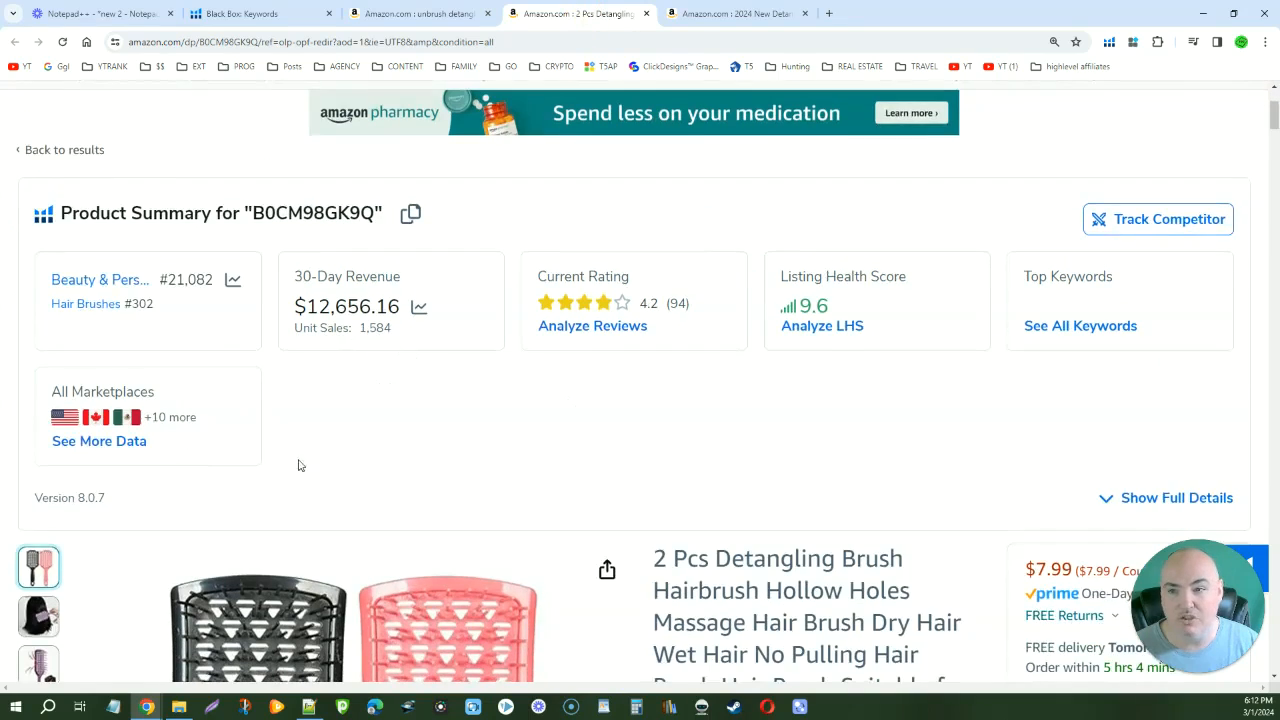
{"action": "scroll", "scroll_direction": "down", "scroll_amount": 3}
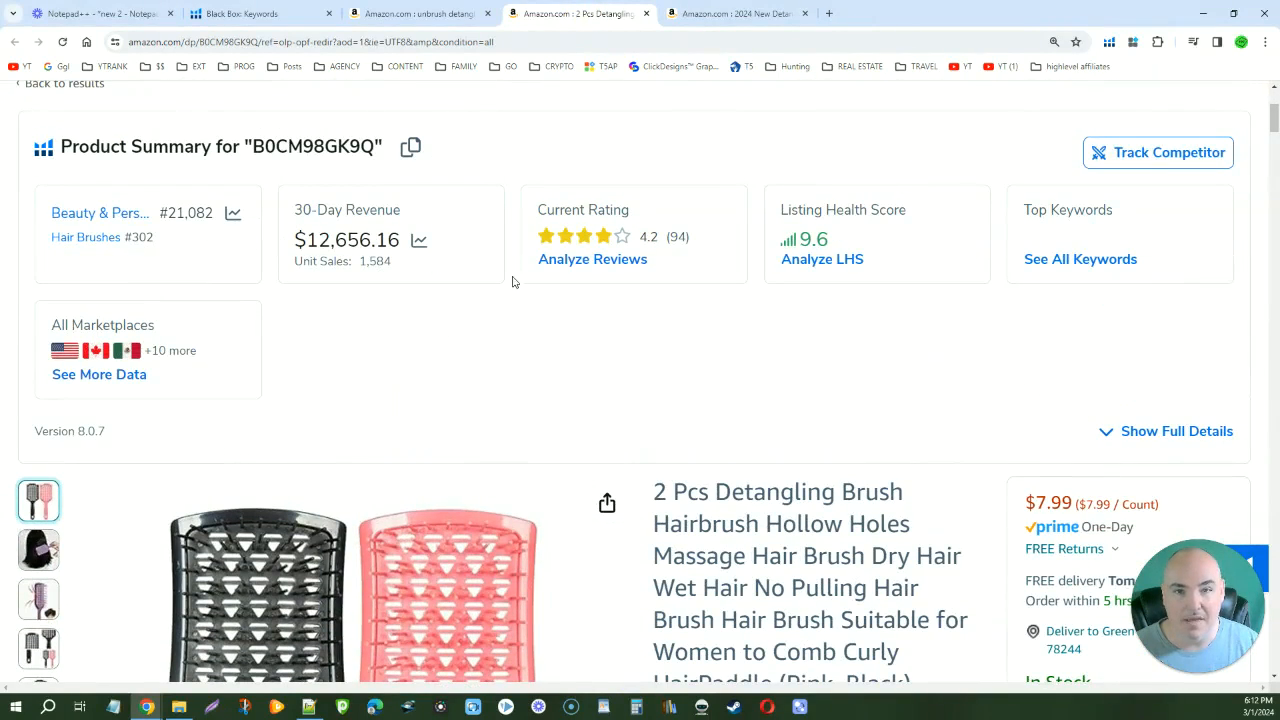
{"action": "mouse_move", "coordinate": [784, 300]}
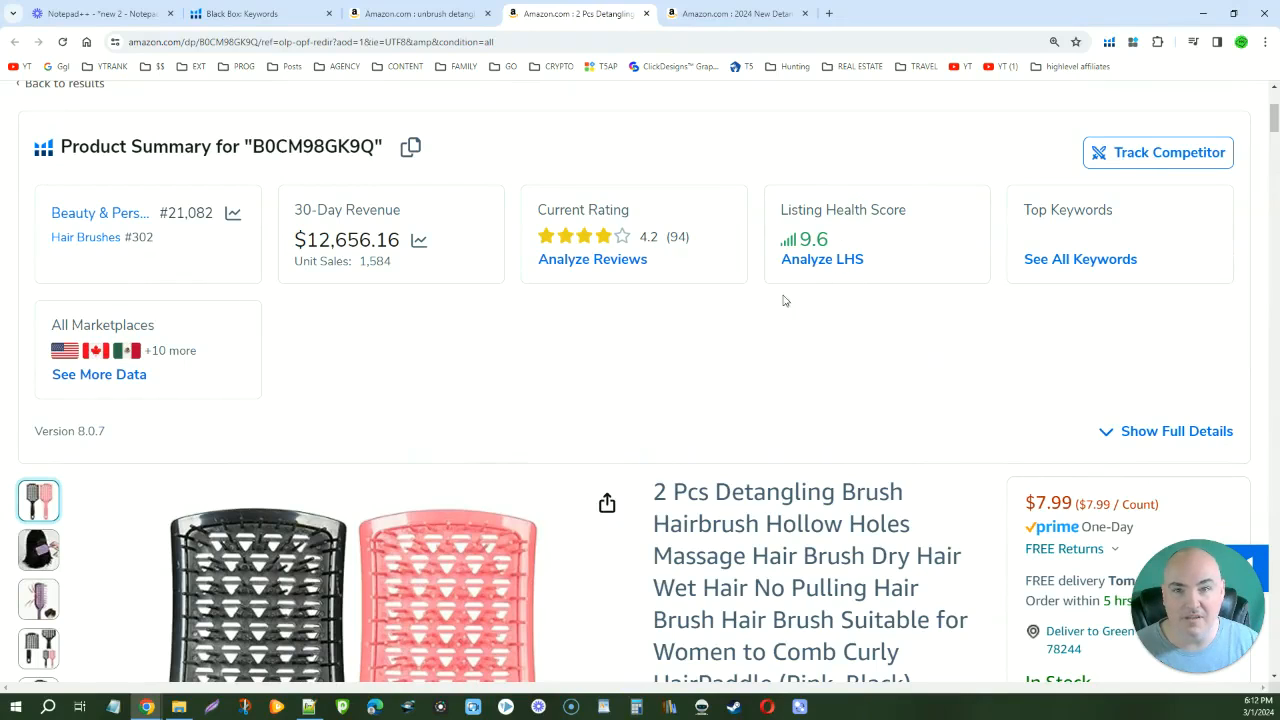
{"action": "mouse_move", "coordinate": [686, 408]}
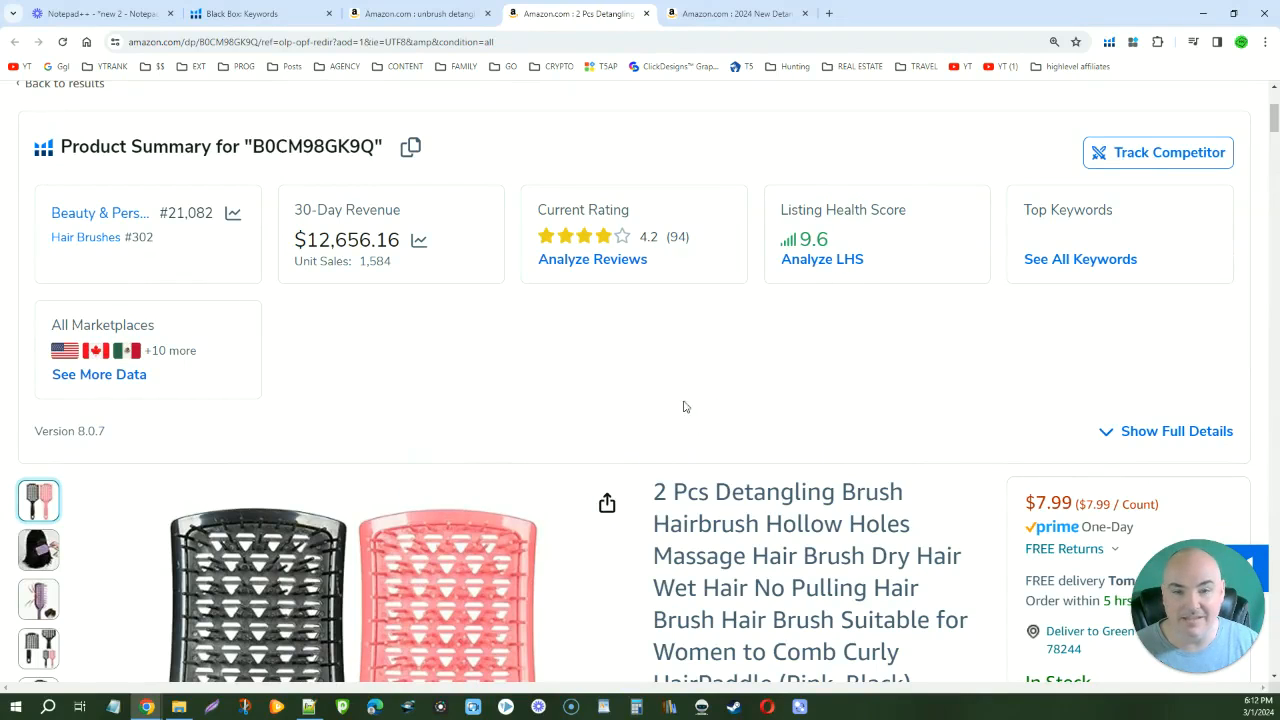
{"action": "scroll", "scroll_direction": "down", "scroll_amount": 3}
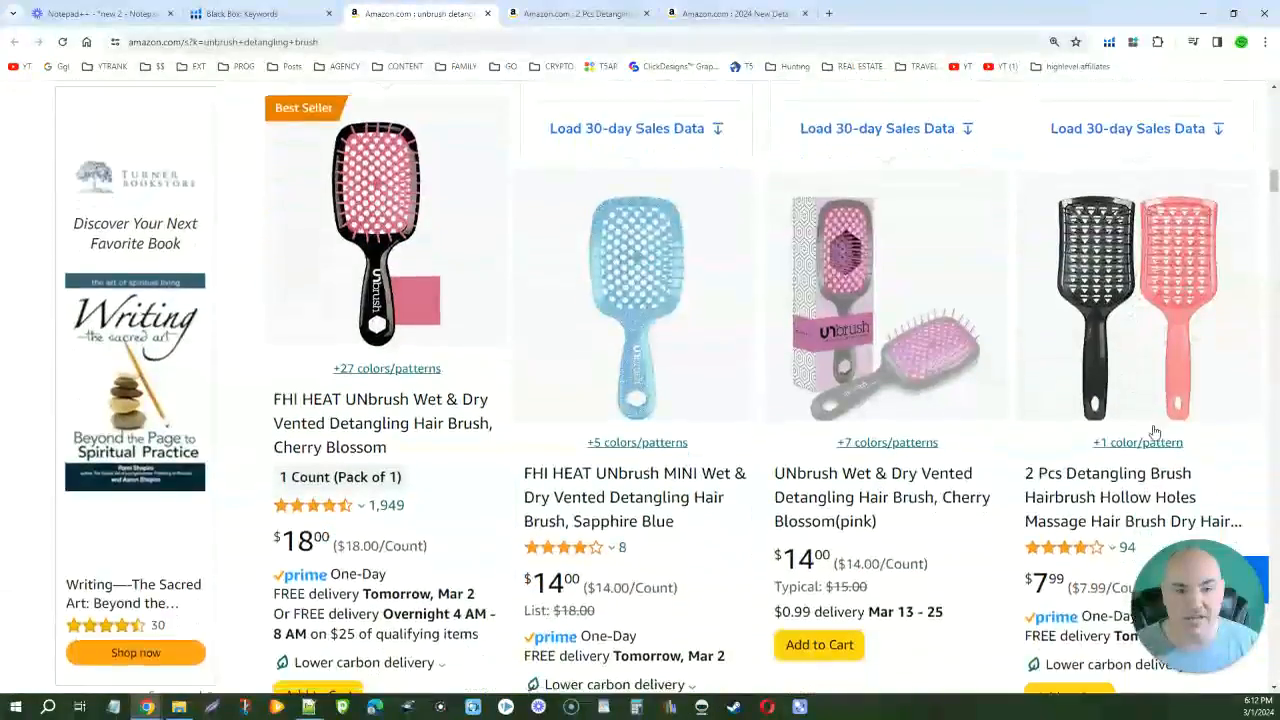
Scroll the unbrush results' Helium 10 product cards toward the 2024 New Detangling Brush listing
{"action": "scroll", "scroll_direction": "down", "scroll_amount": 3}
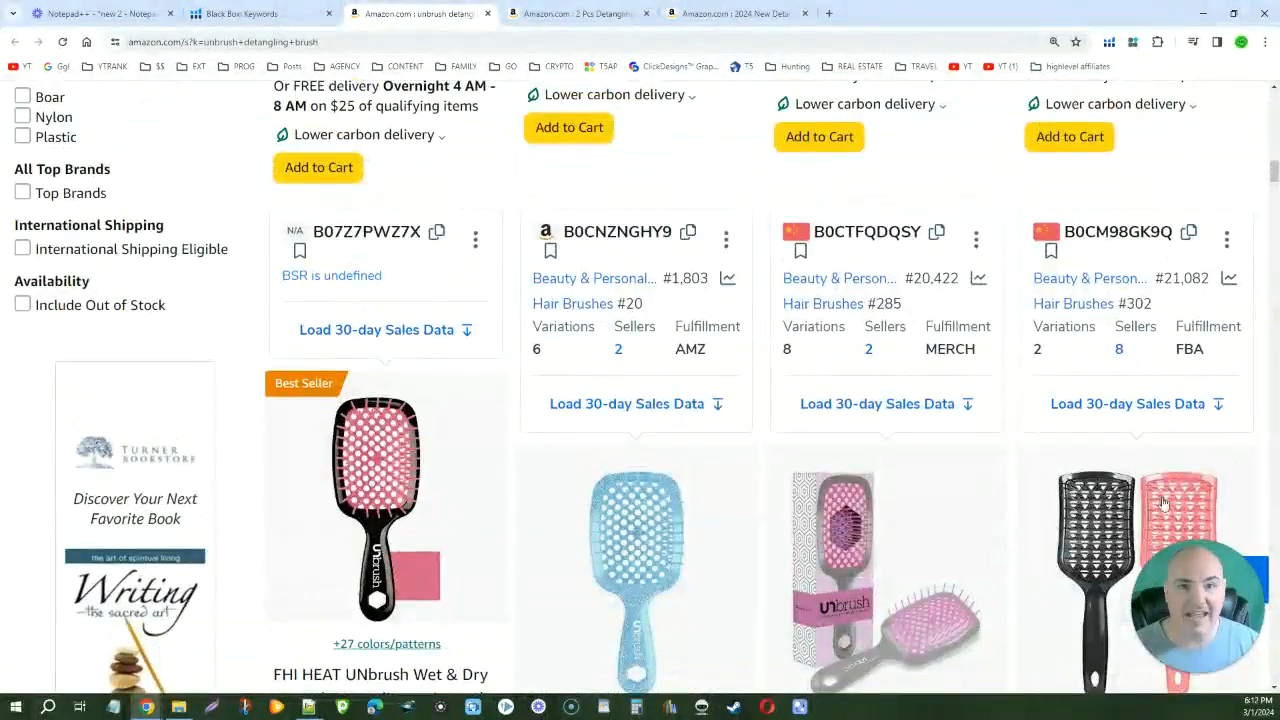
{"action": "scroll", "scroll_direction": "down", "scroll_amount": 3}
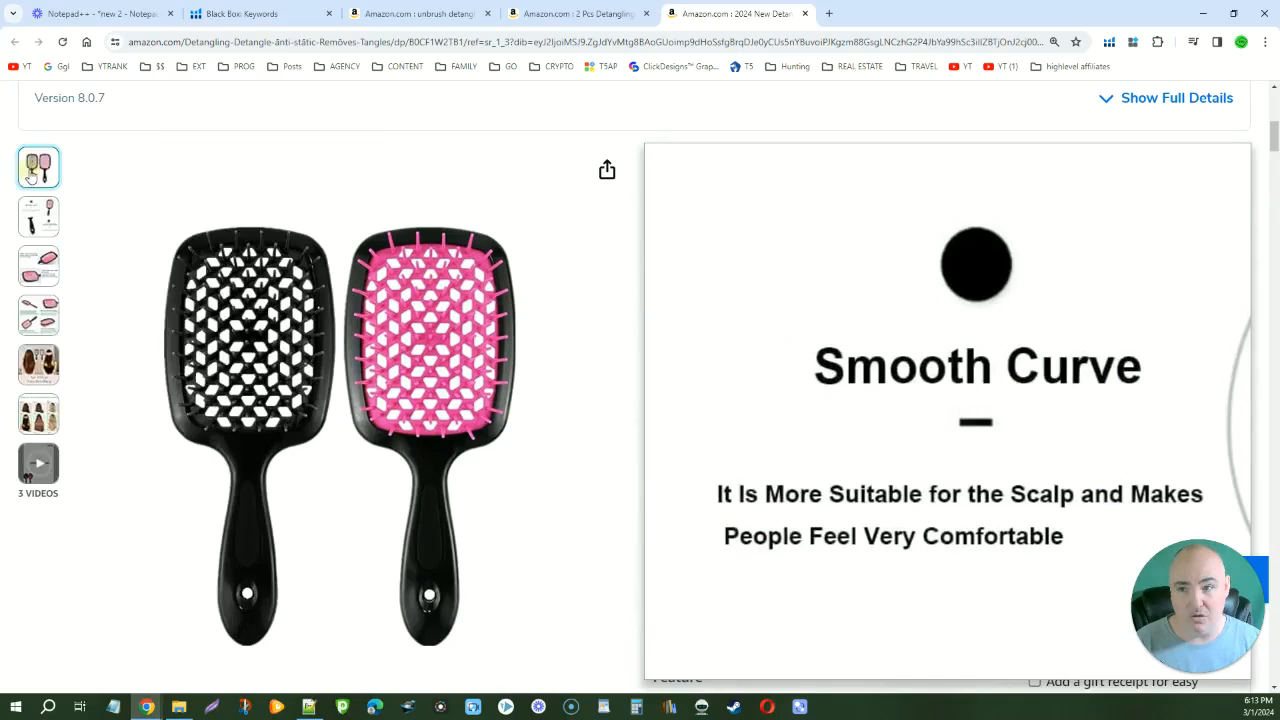
{"action": "right_click", "coordinate": [256, 290]}
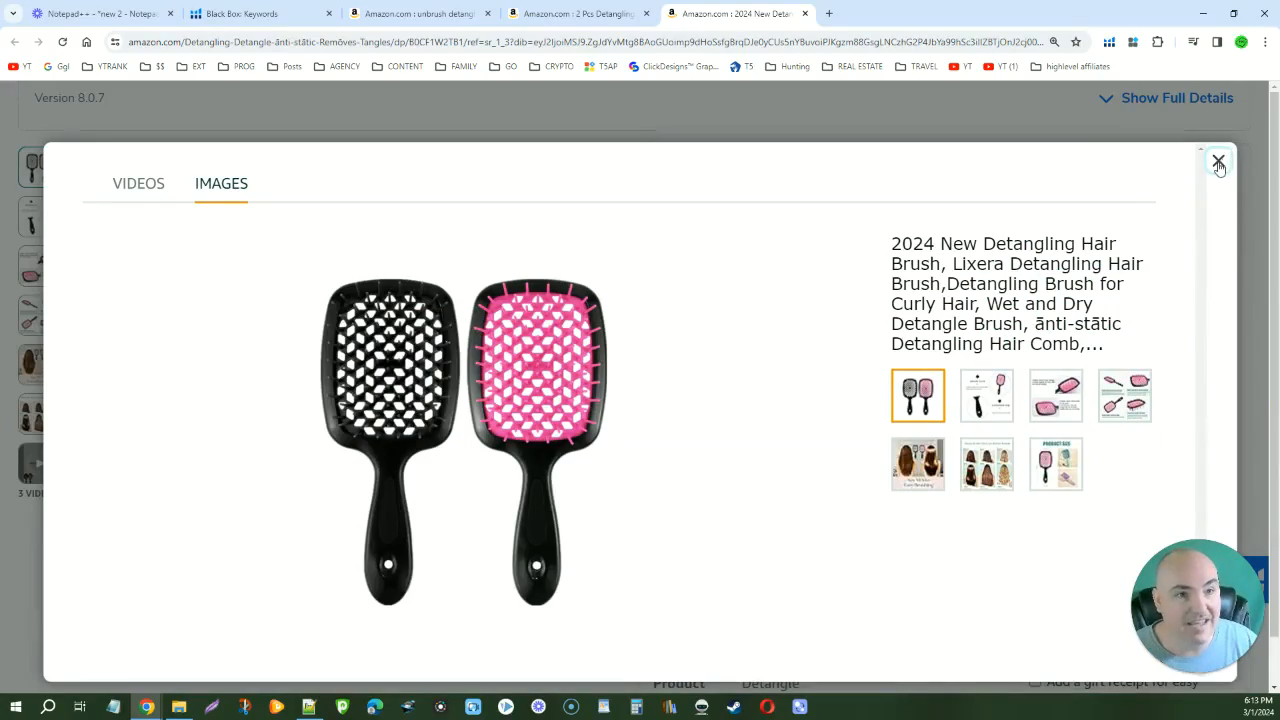
{"action": "left_click", "coordinate": [1218, 160]}
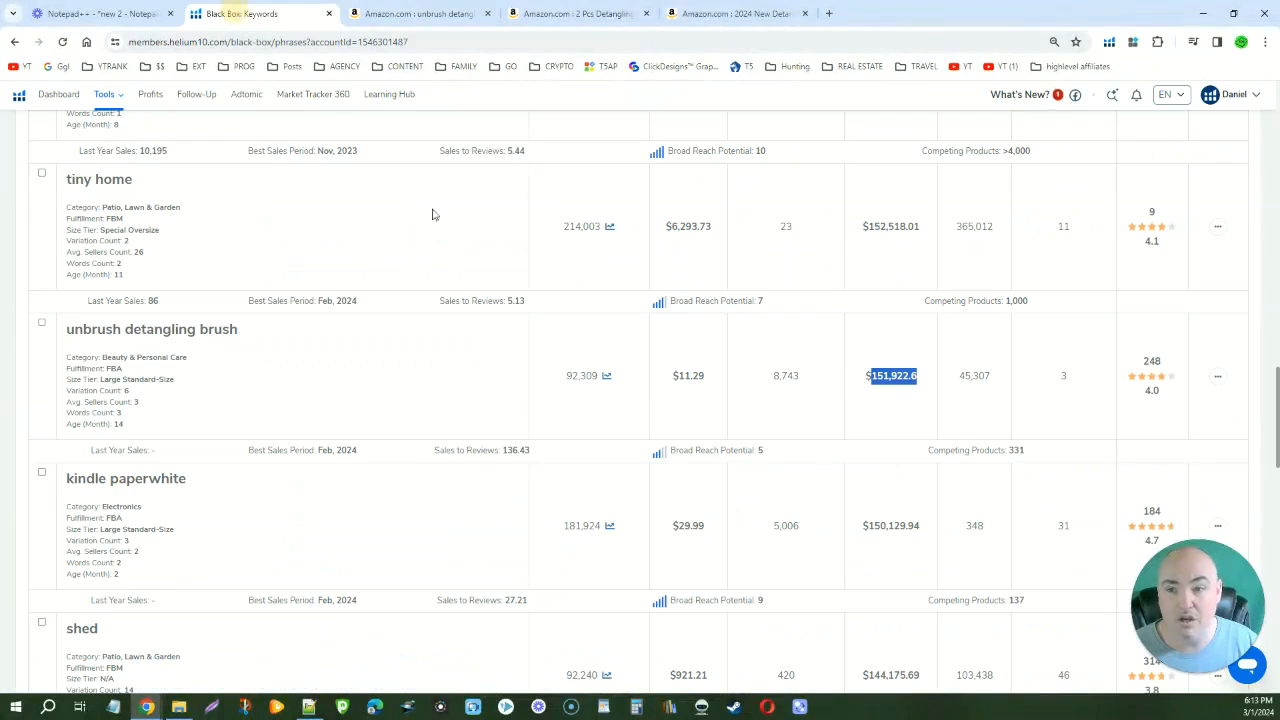
{"action": "mouse_move", "coordinate": [510, 370]}
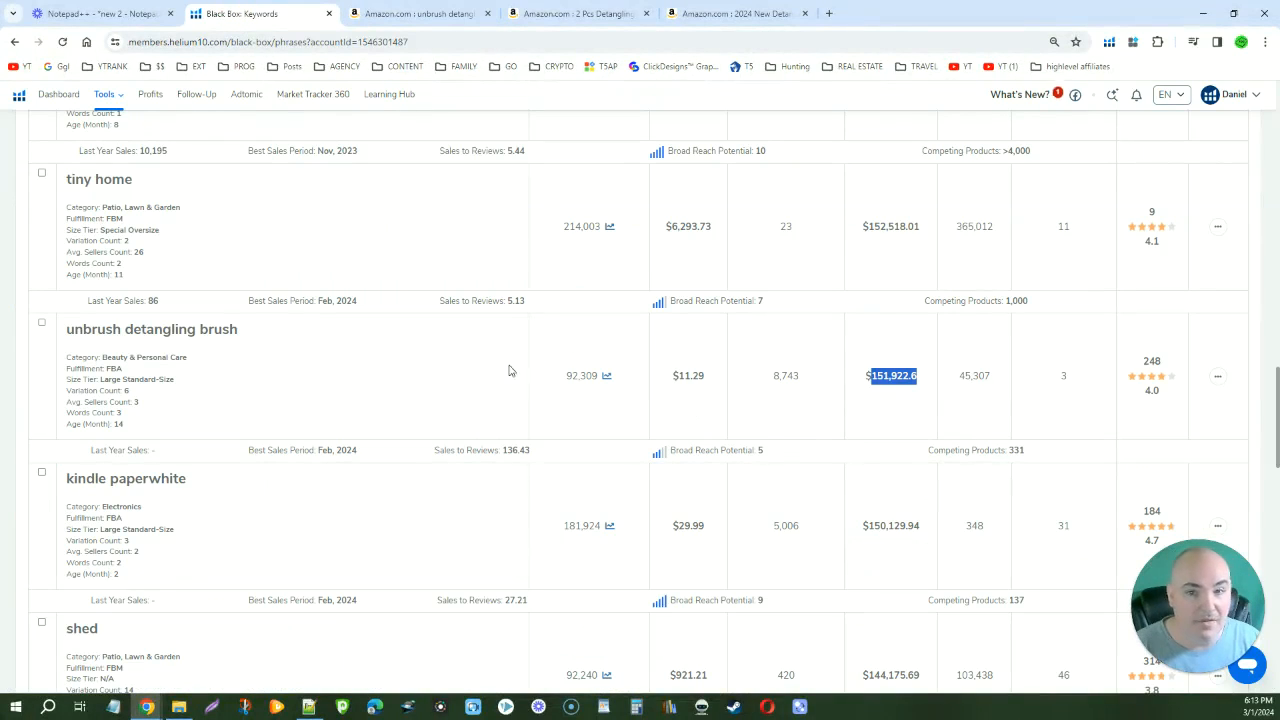
{"action": "mouse_move", "coordinate": [592, 374]}
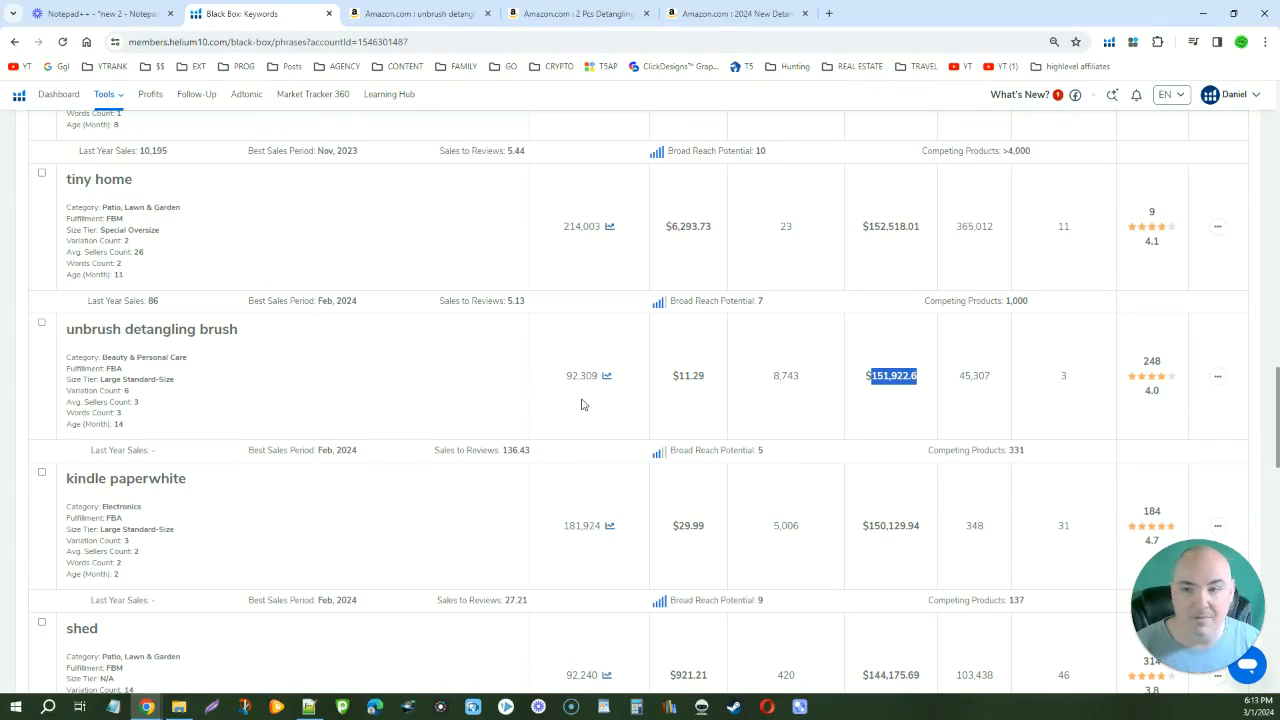
Scroll the Black Box keyword results down to the hydrogen water row at $94,832 monthly revenue
{"action": "scroll", "scroll_direction": "down", "scroll_amount": 3}
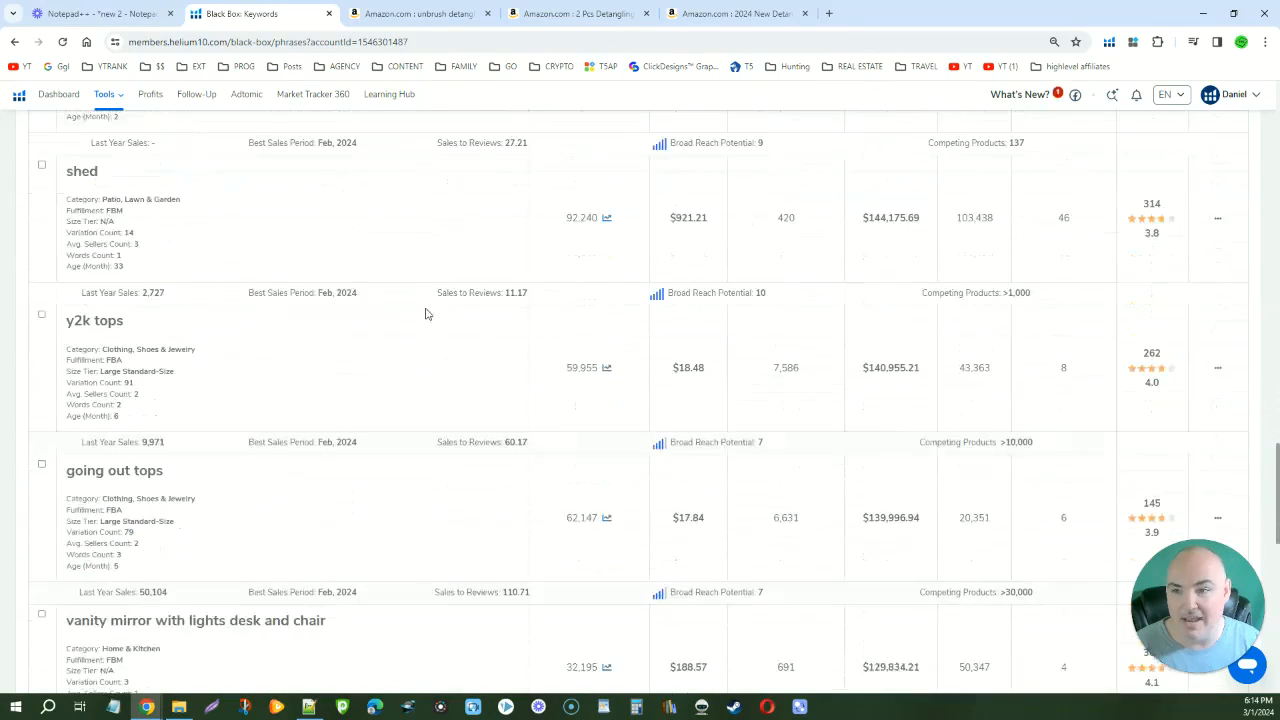
{"action": "scroll", "scroll_direction": "down", "scroll_amount": 3}
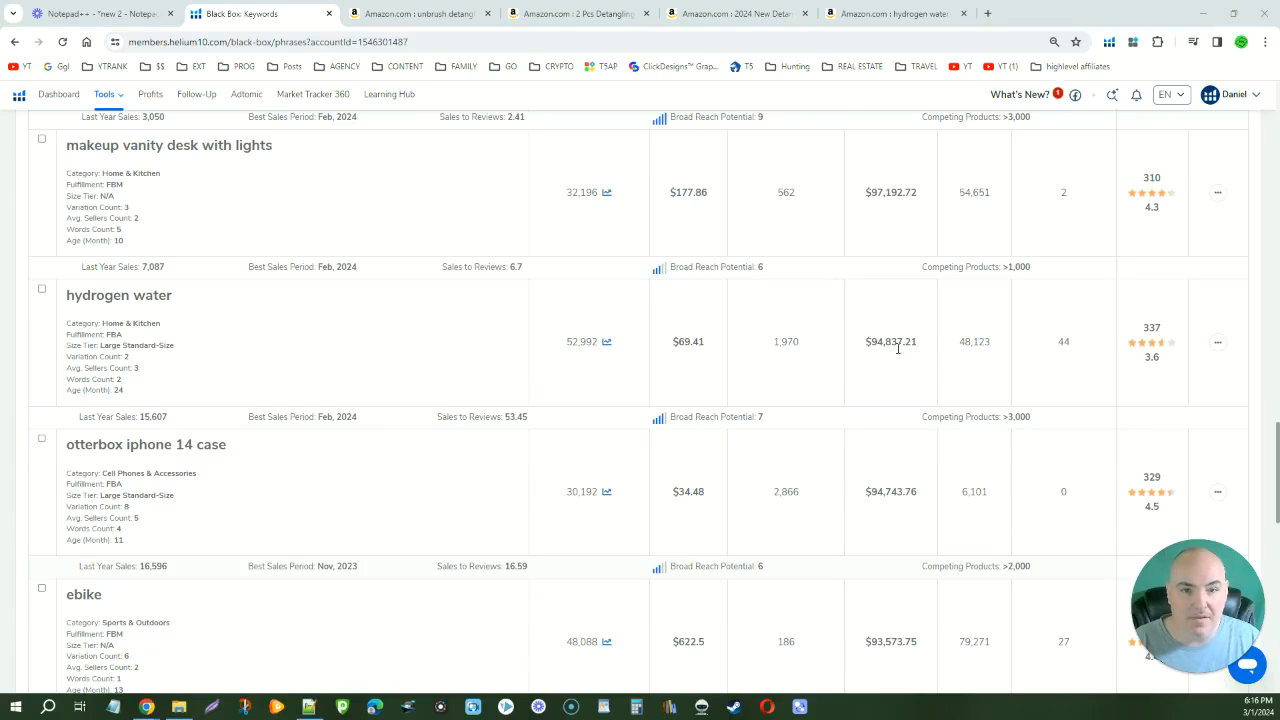
{"action": "mouse_move", "coordinate": [328, 324]}
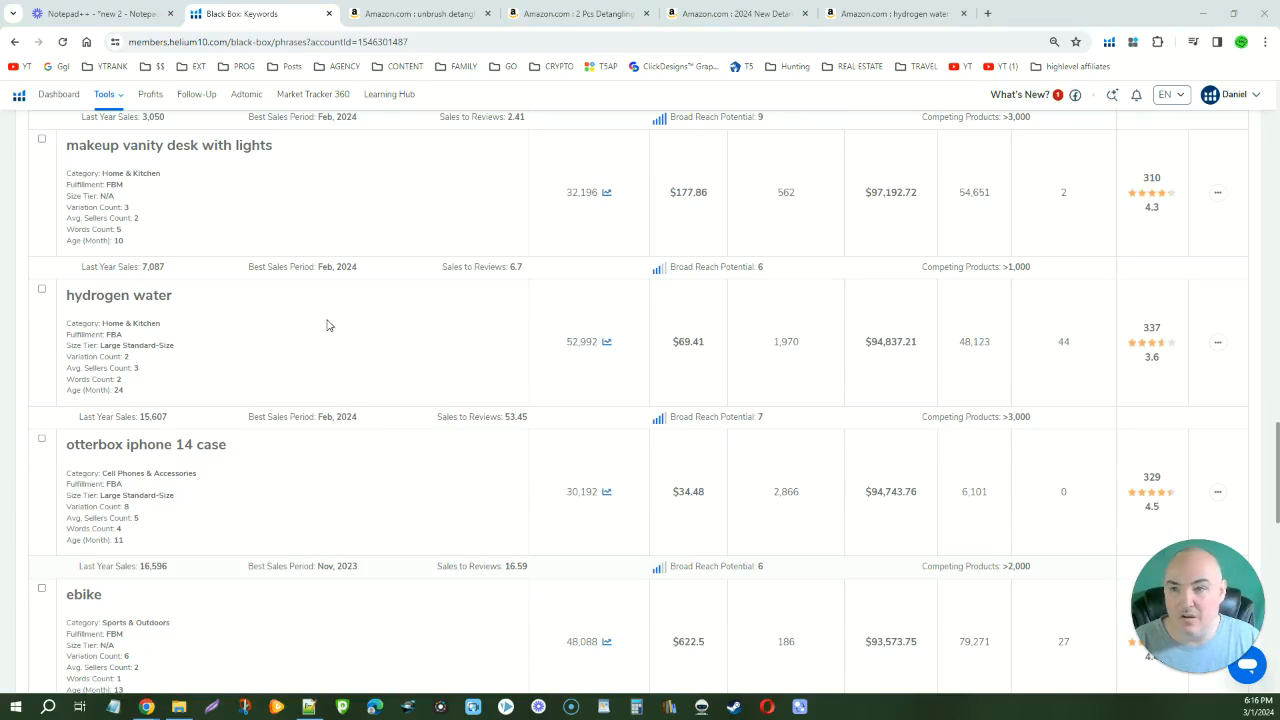
{"action": "mouse_move", "coordinate": [92, 368]}
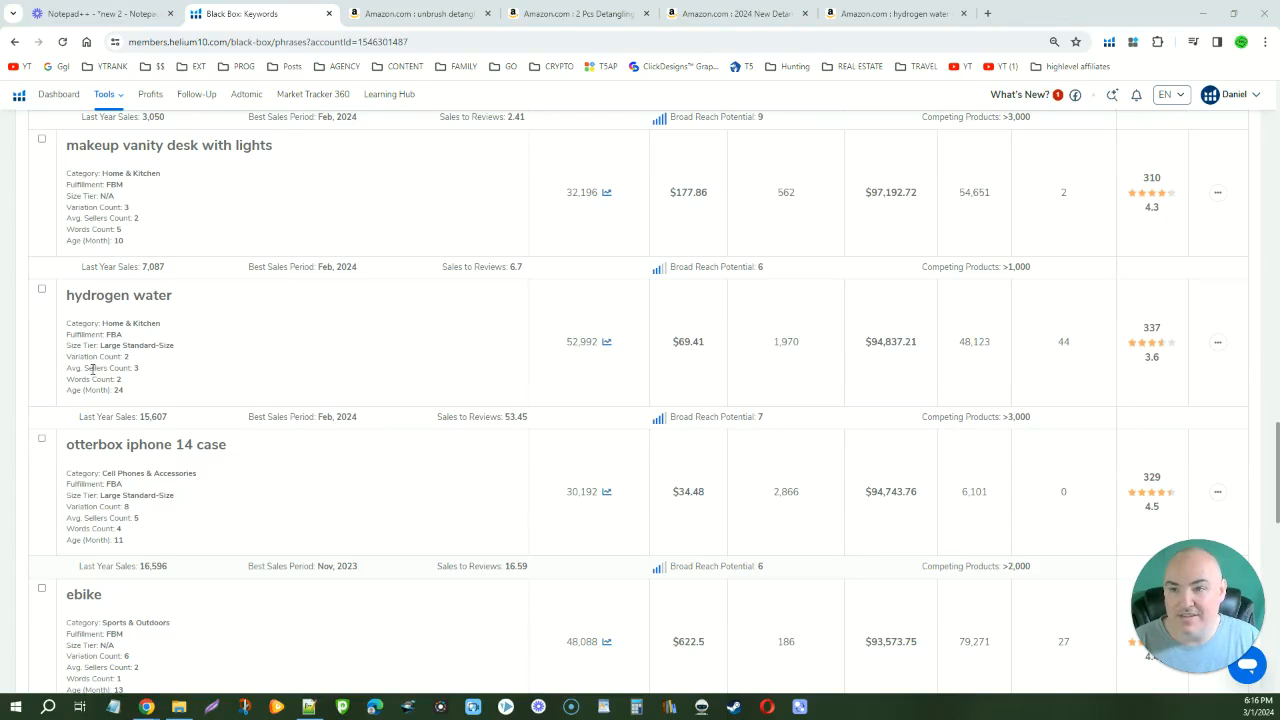
{"action": "mouse_move", "coordinate": [136, 368]}
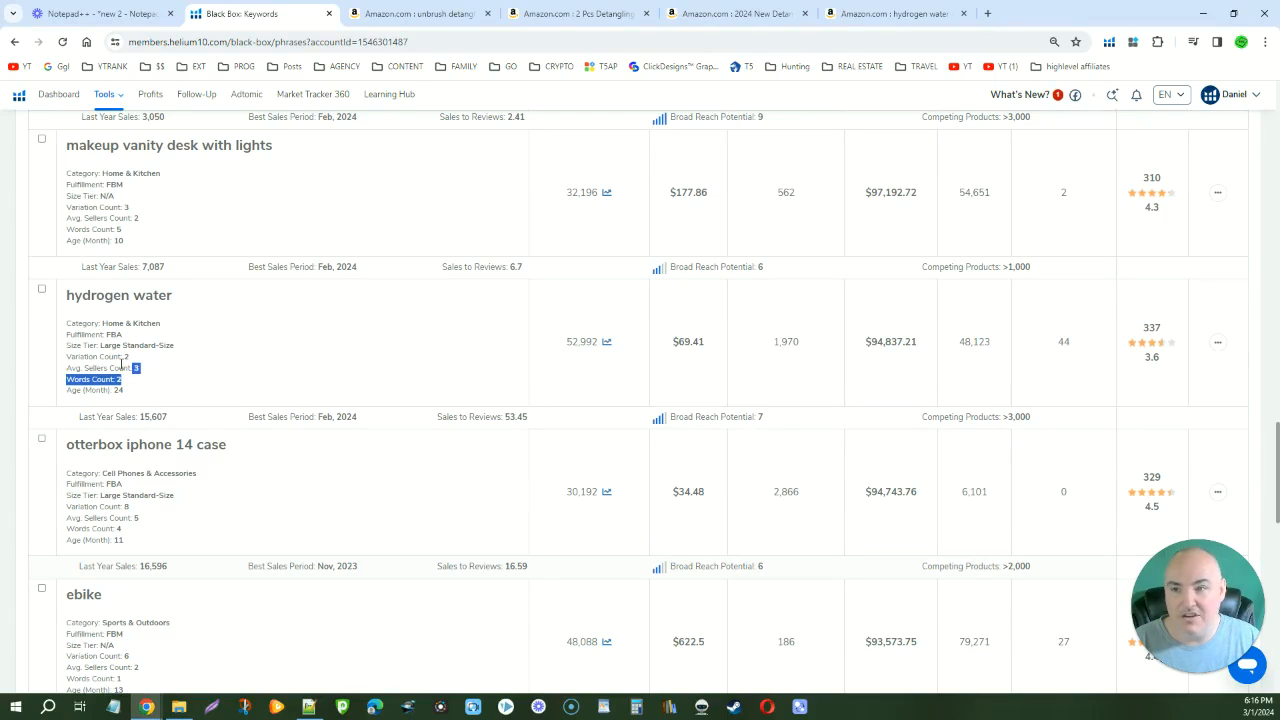
{"action": "mouse_move", "coordinate": [1178, 350]}
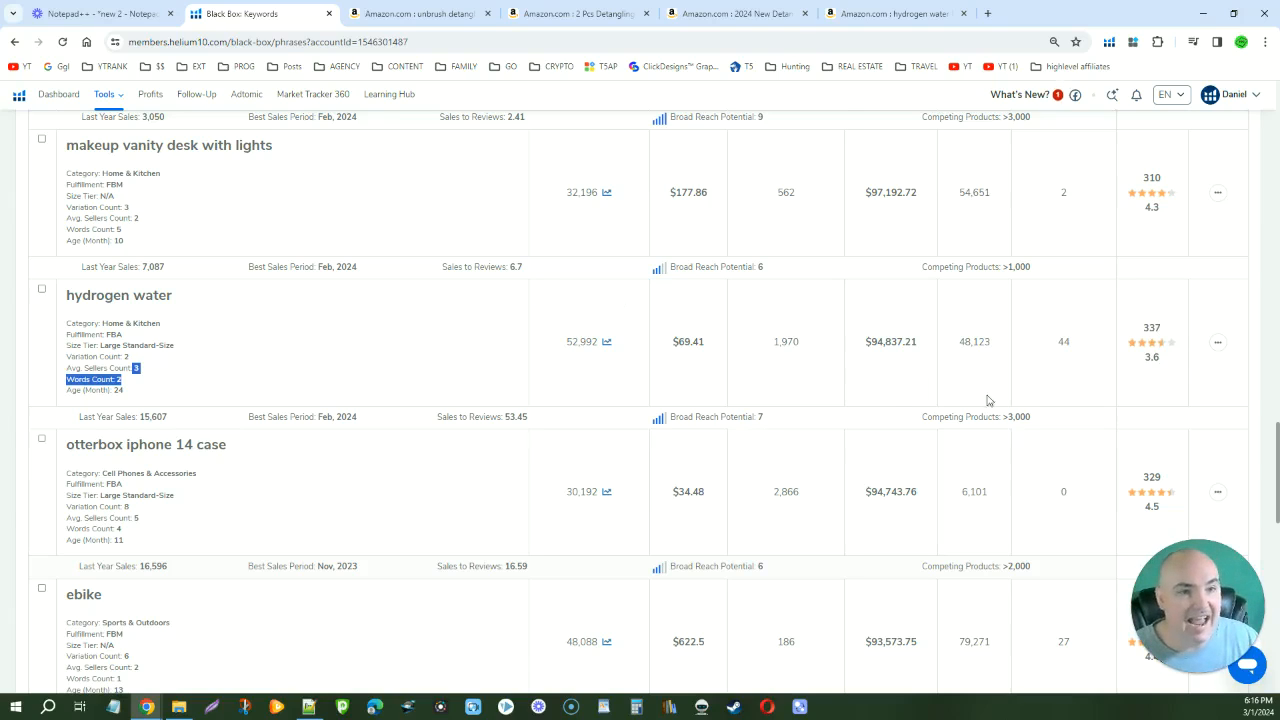
Review the Amazon hydrogen water bottle results, generator bottles around $42–$99 with Helium 10 sales data
{"action": "left_click", "coordinate": [1216, 342]}
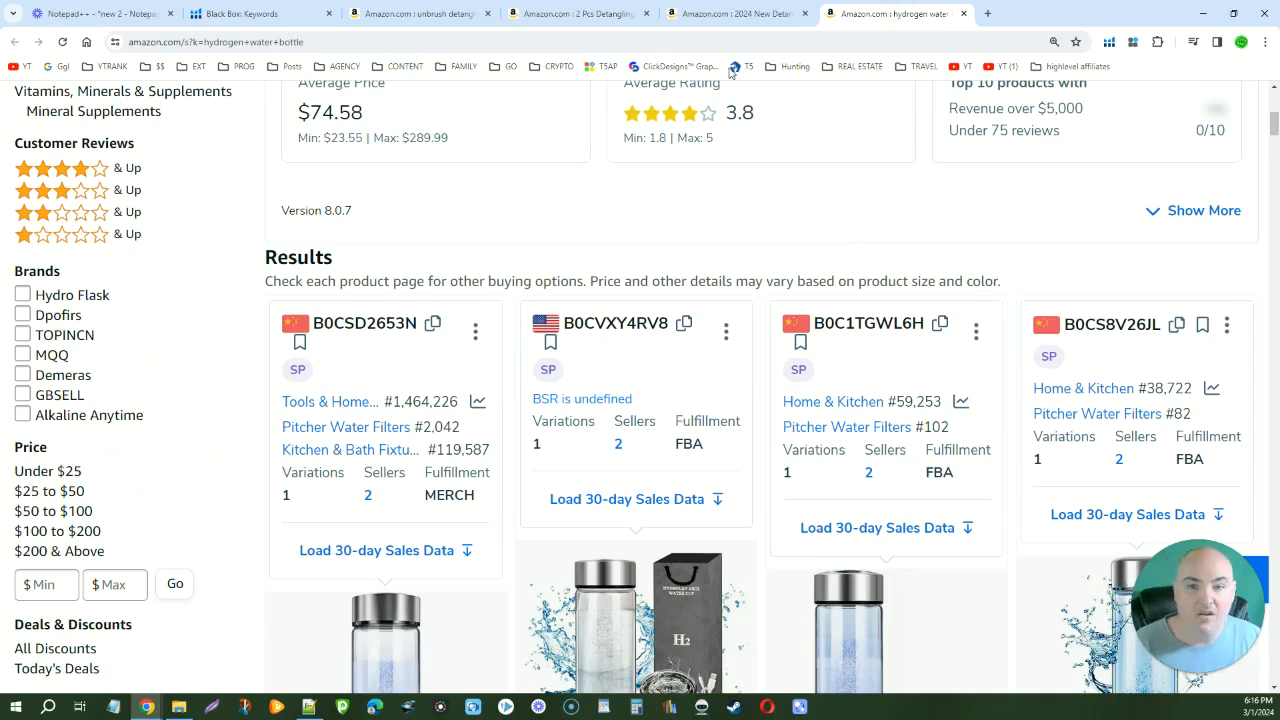
{"action": "scroll", "scroll_direction": "down", "scroll_amount": 3}
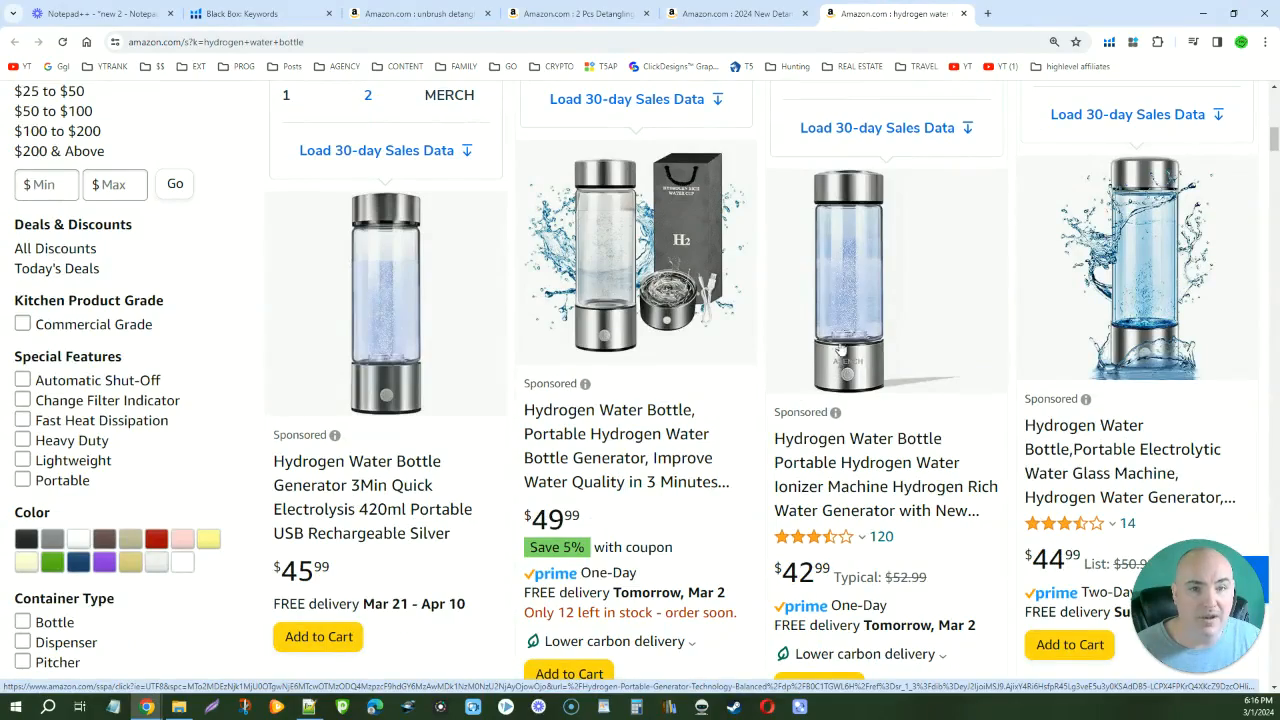
{"action": "scroll", "scroll_direction": "down", "scroll_amount": 3}
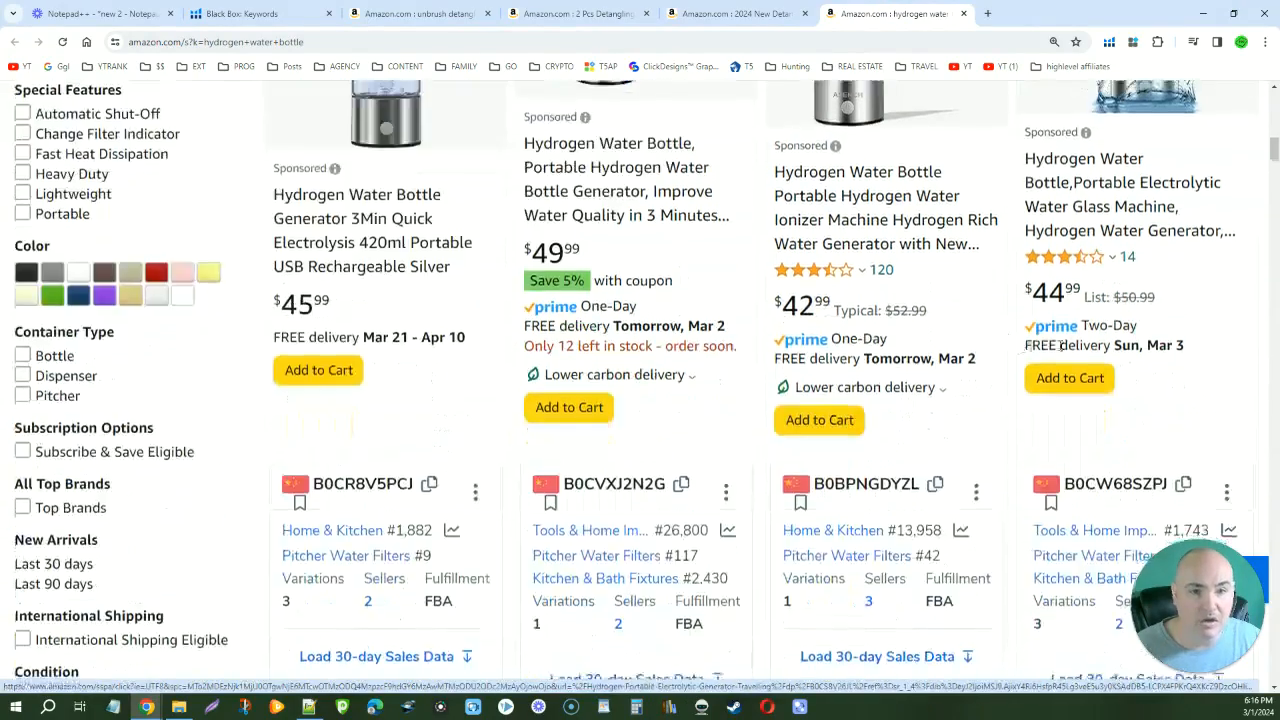
{"action": "scroll", "scroll_direction": "down", "scroll_amount": 3}
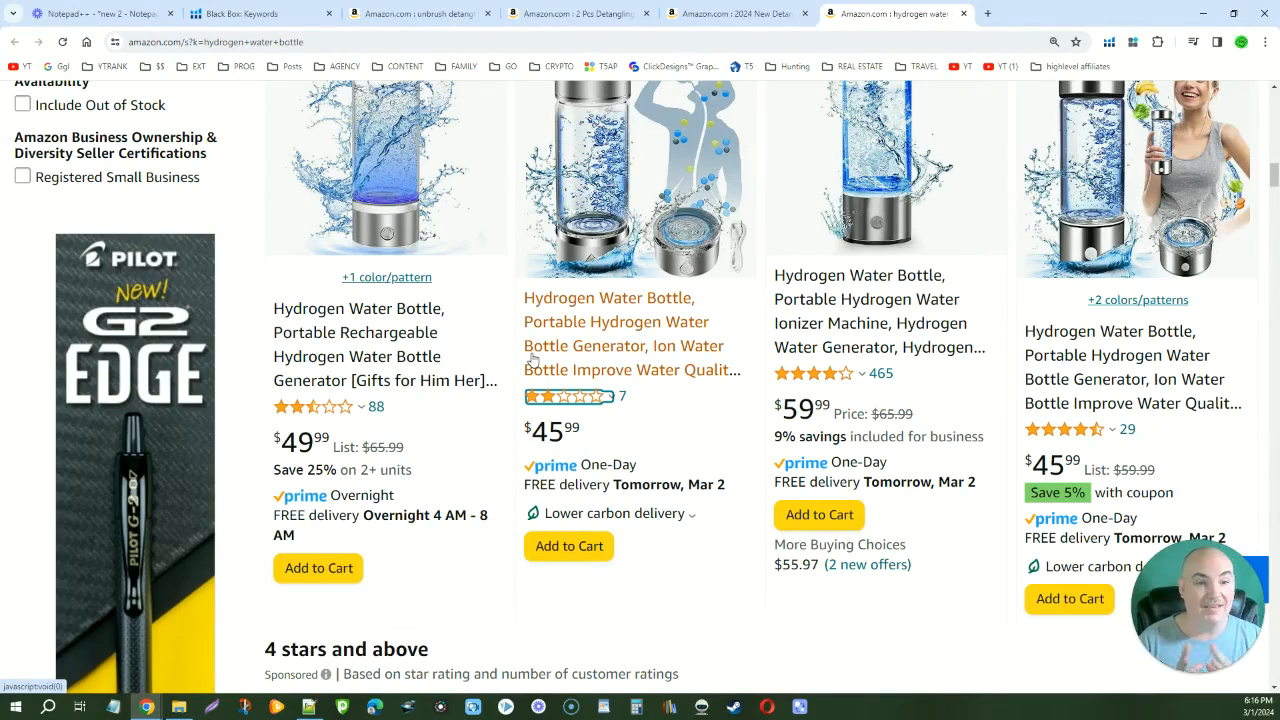
{"action": "scroll", "scroll_direction": "down", "scroll_amount": 3}
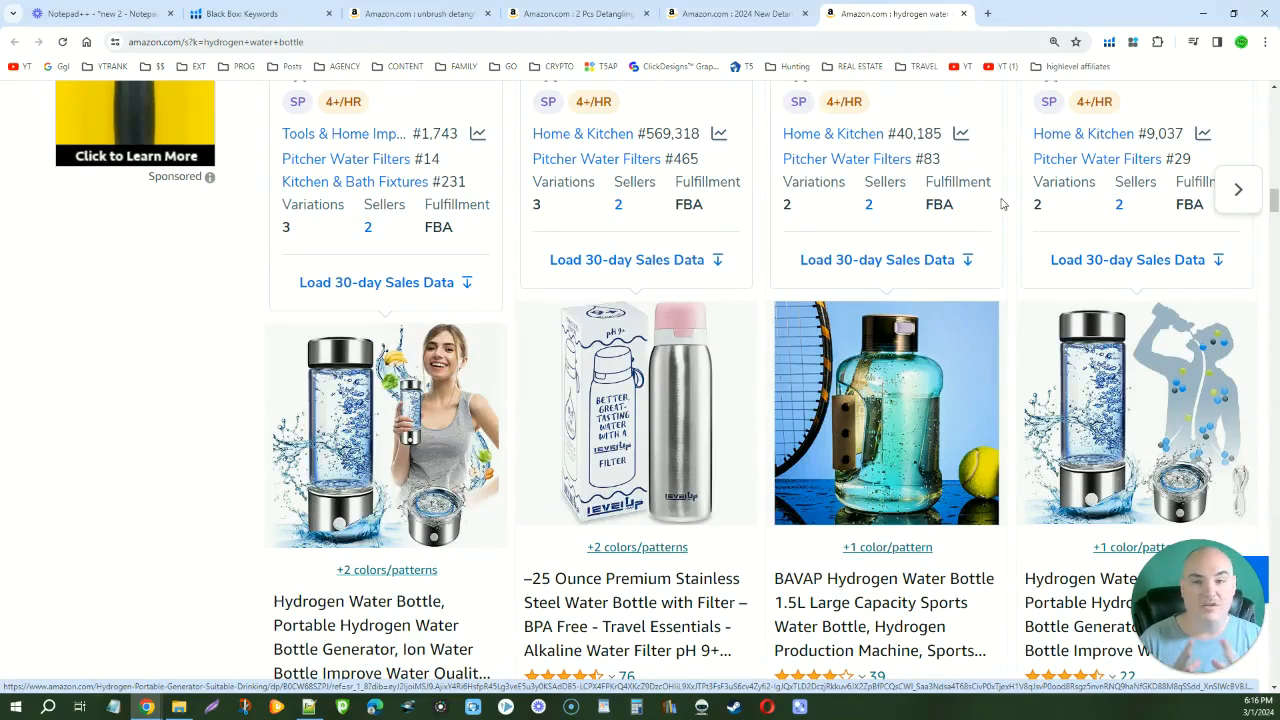
{"action": "scroll", "scroll_direction": "down", "scroll_amount": 3}
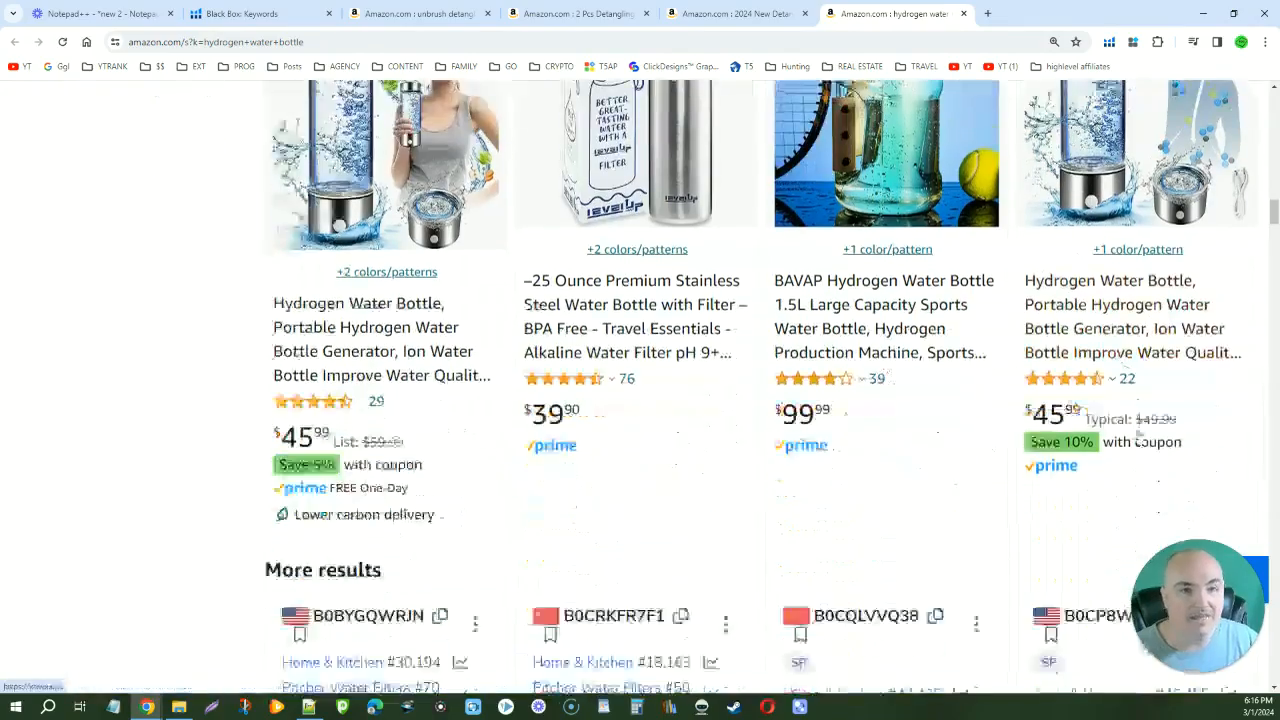
{"action": "scroll", "scroll_direction": "down", "scroll_amount": 3}
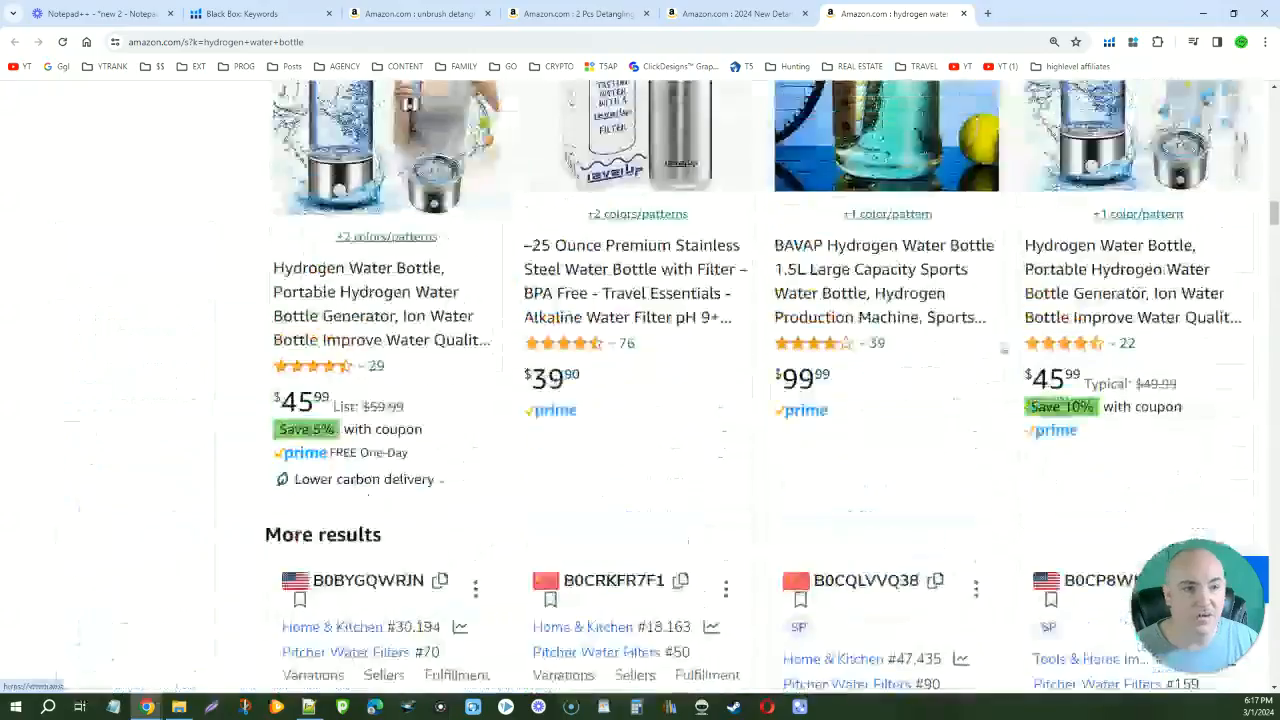
{"action": "scroll", "scroll_direction": "down", "scroll_amount": 3}
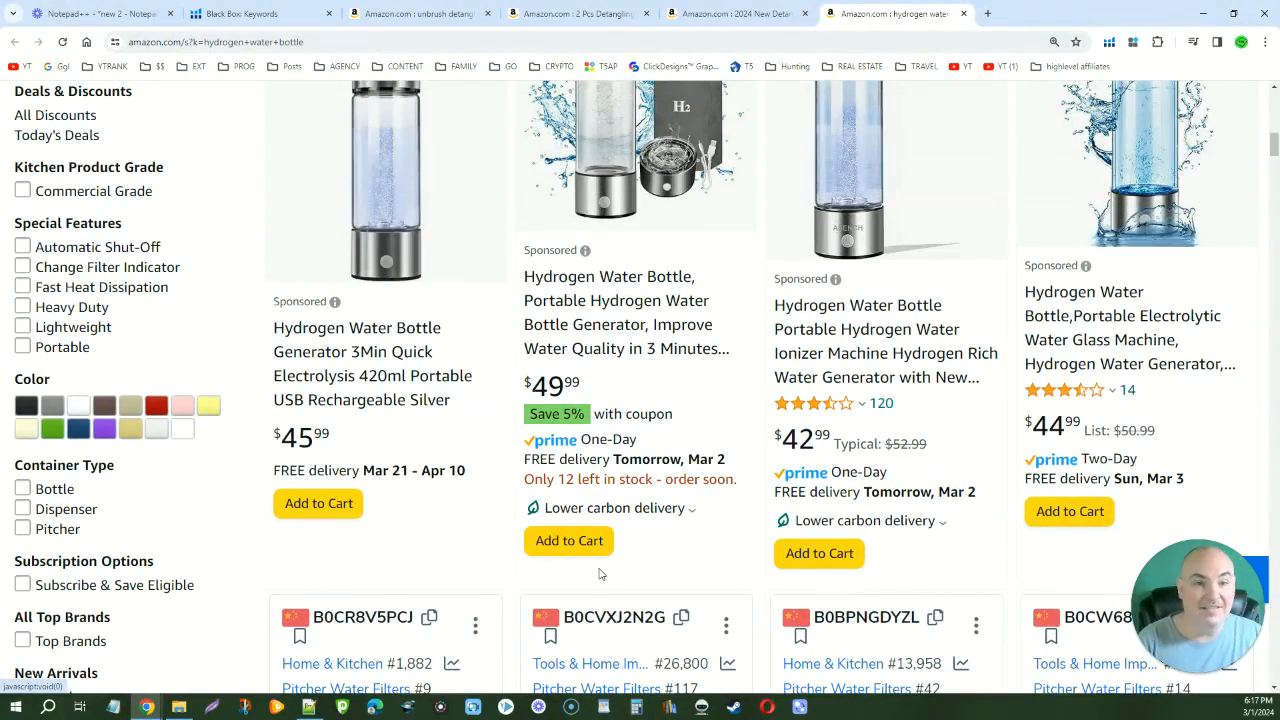
{"action": "mouse_move", "coordinate": [640, 588]}
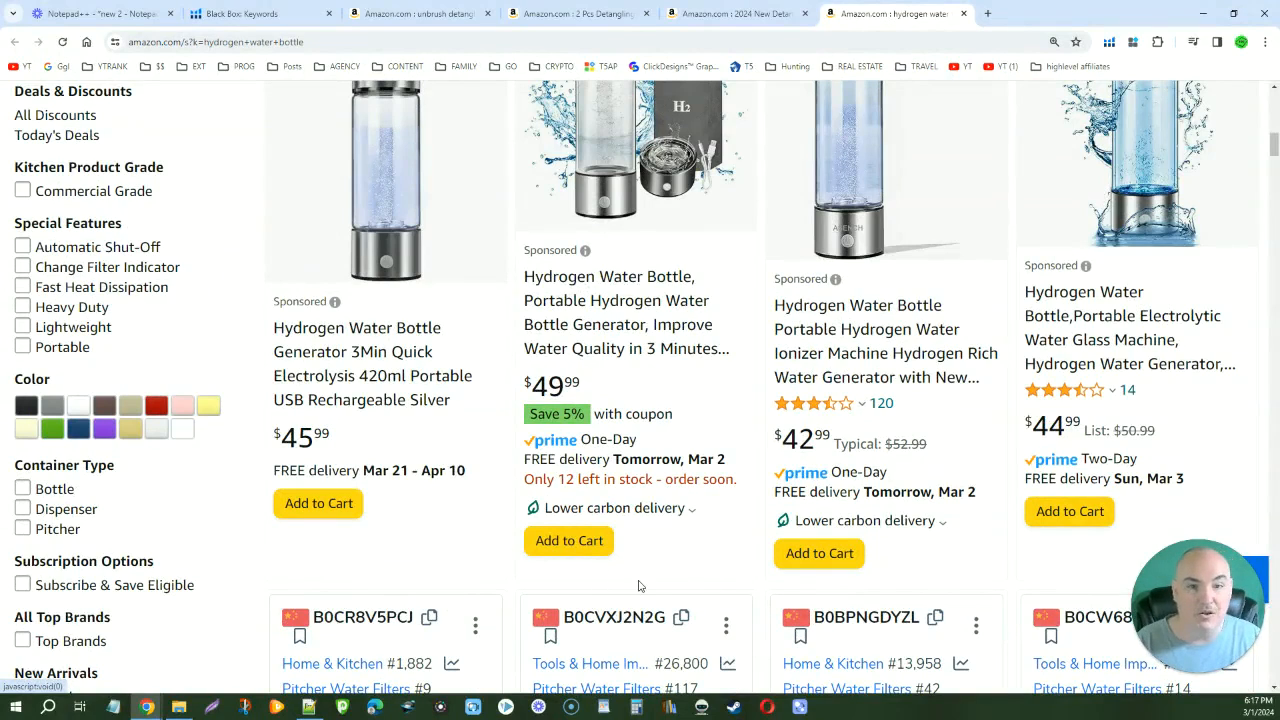